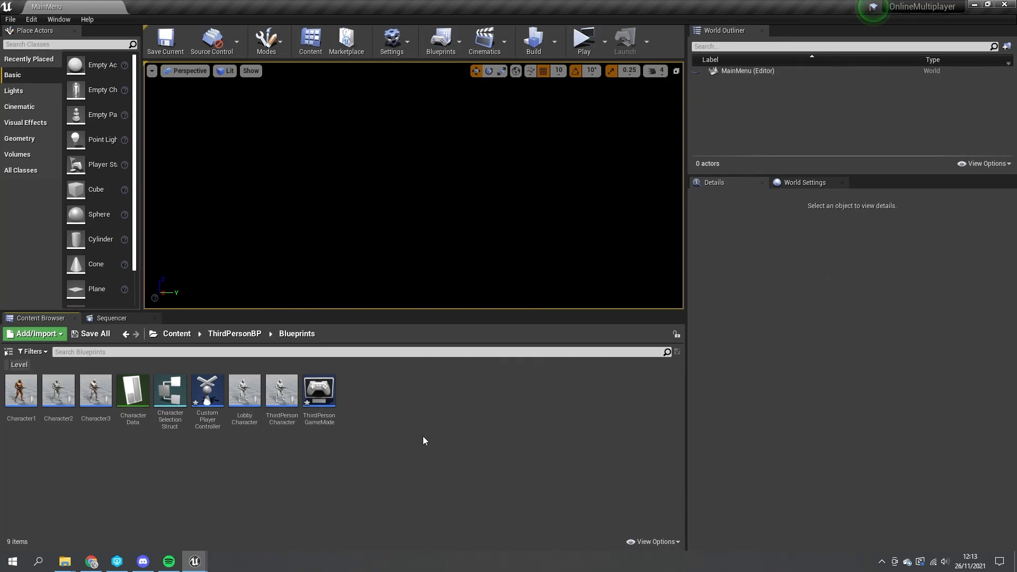
Step: Go up to the top-level Content folder and enter the OnlineMenuSystem folder
{"action": "left_click", "coordinate": [319, 391]}
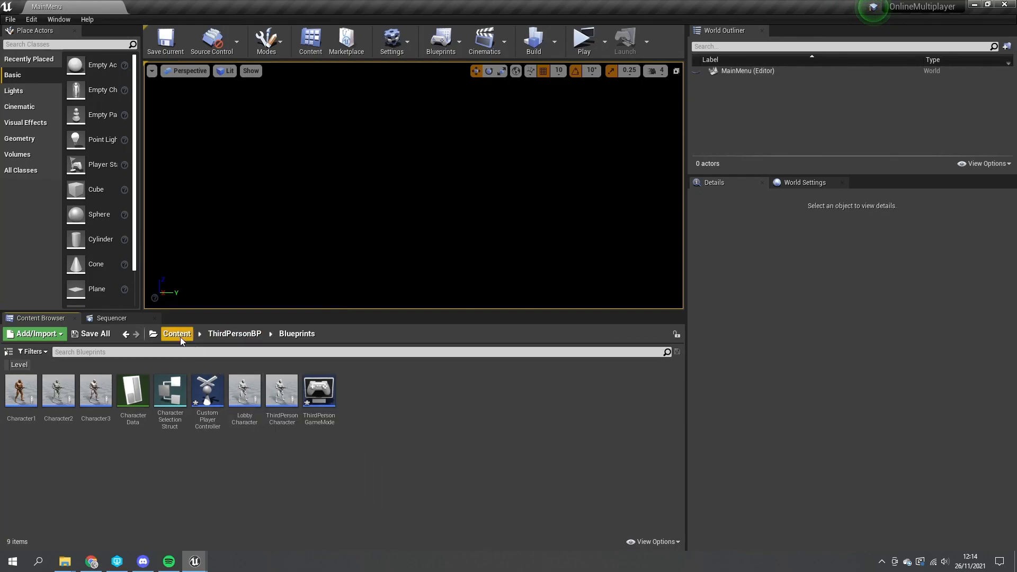
{"action": "left_click", "coordinate": [177, 333]}
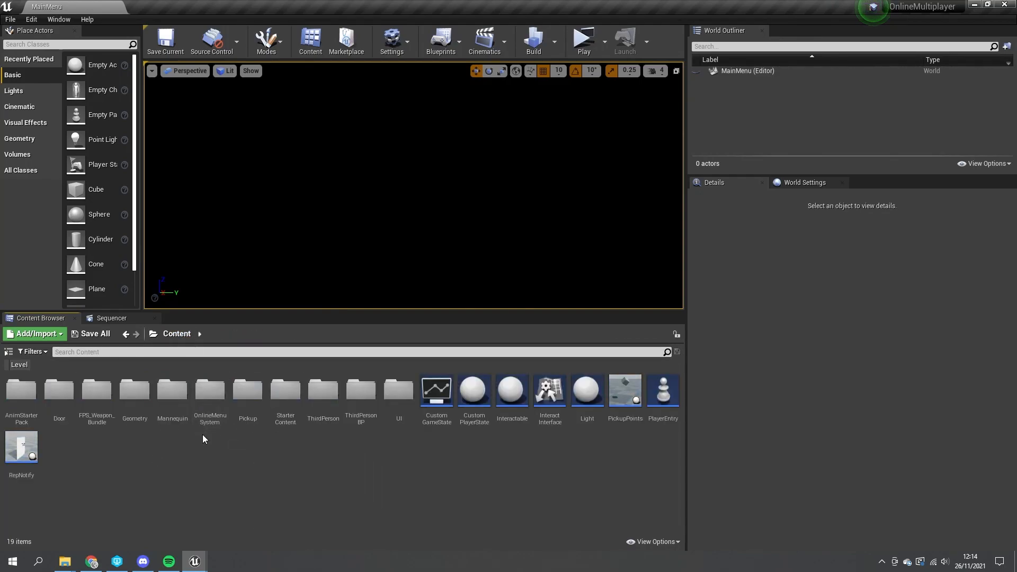
{"action": "mouse_move", "coordinate": [210, 392]}
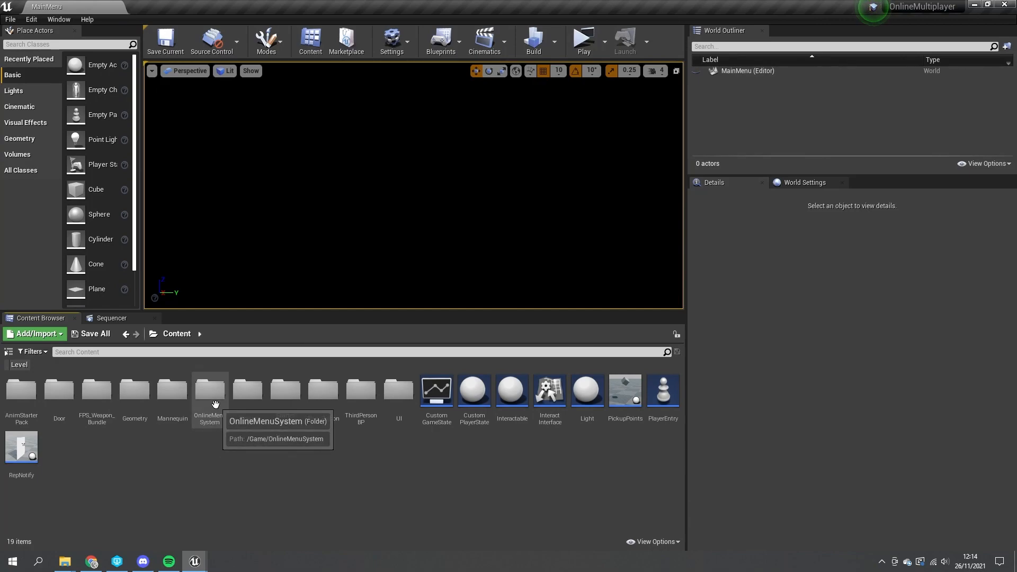
{"action": "double_click", "coordinate": [210, 390]}
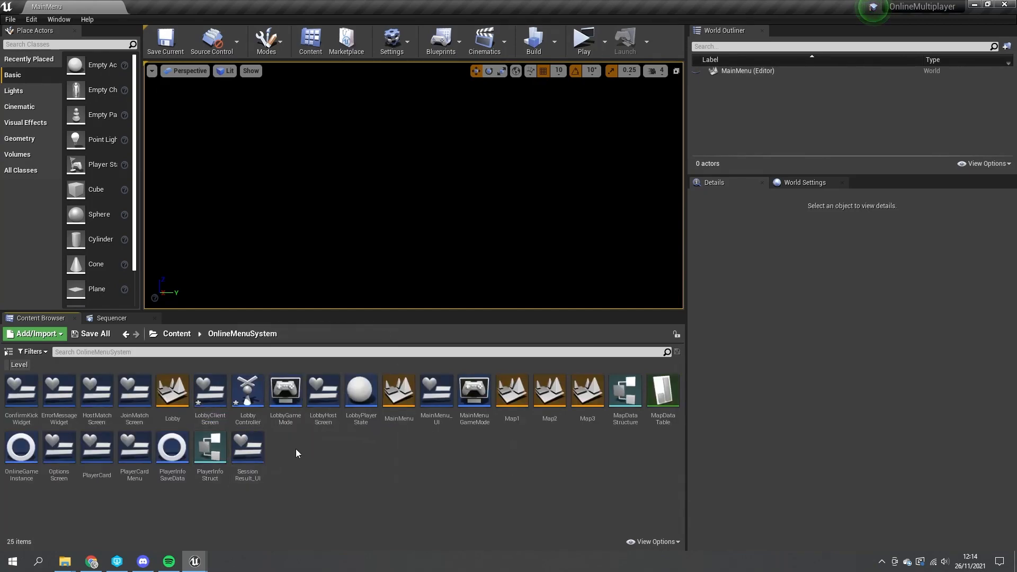
{"action": "mouse_move", "coordinate": [457, 442]}
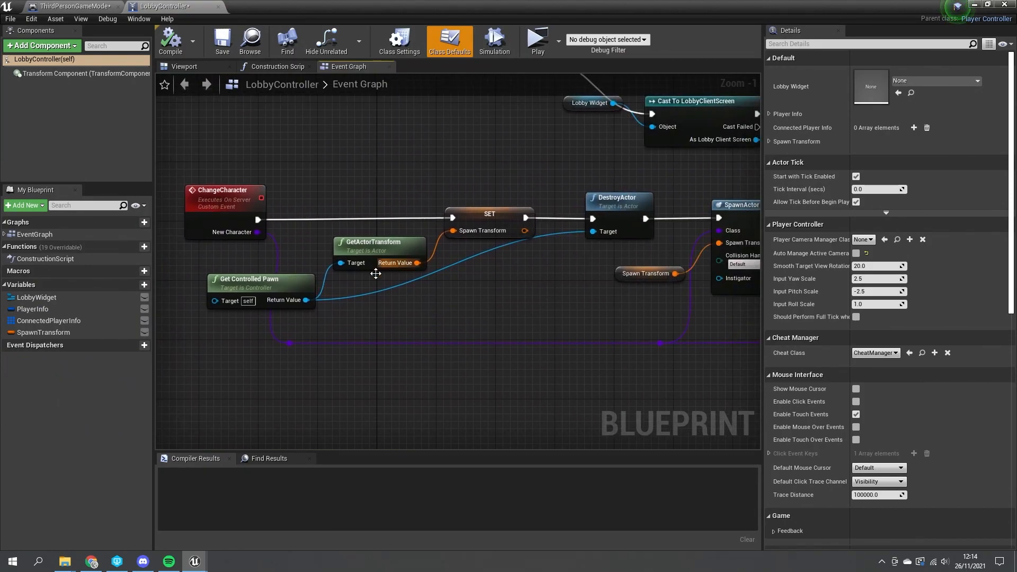
{"action": "mouse_move", "coordinate": [434, 299]}
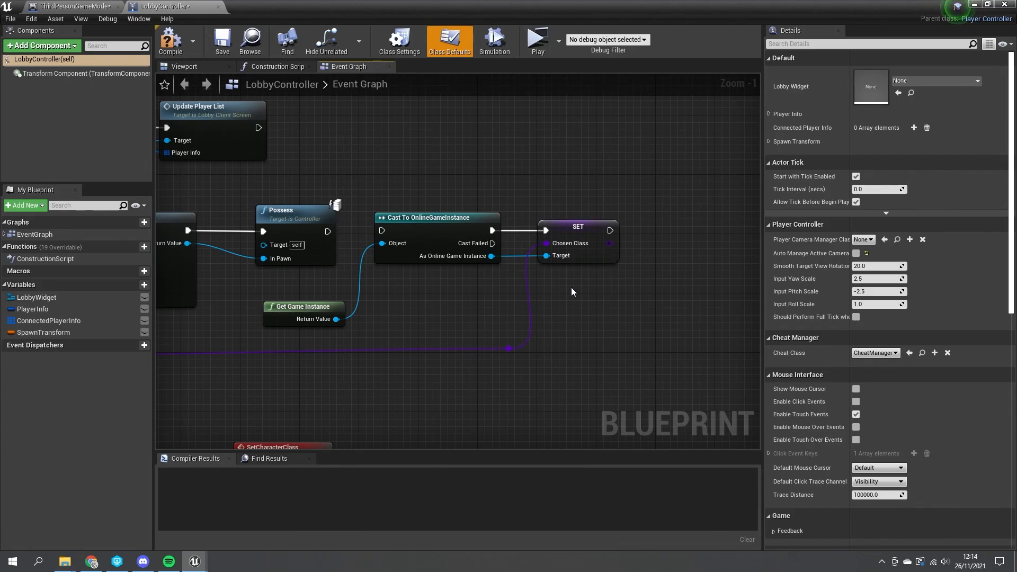
{"action": "mouse_move", "coordinate": [480, 293]}
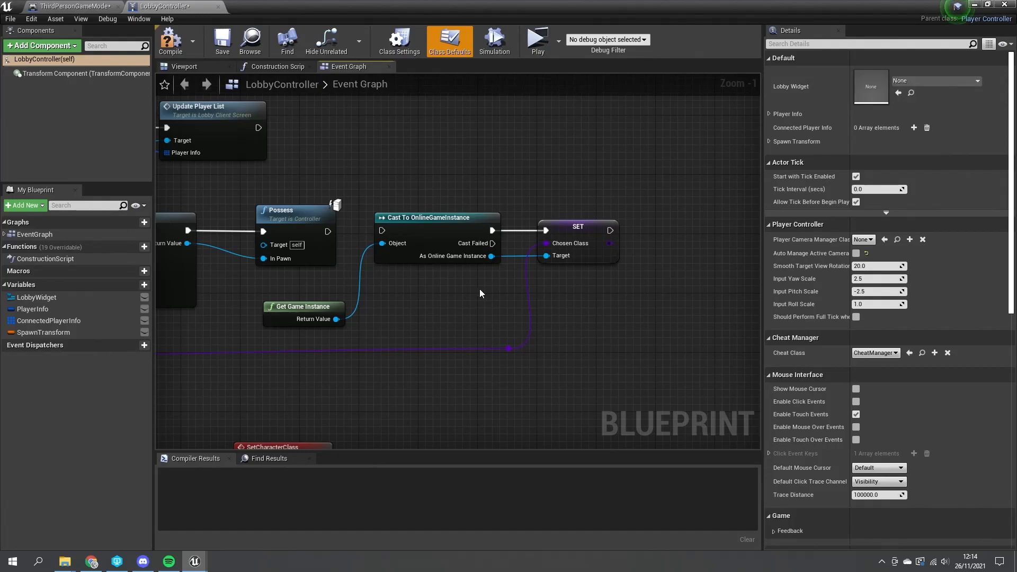
{"action": "mouse_move", "coordinate": [523, 268]}
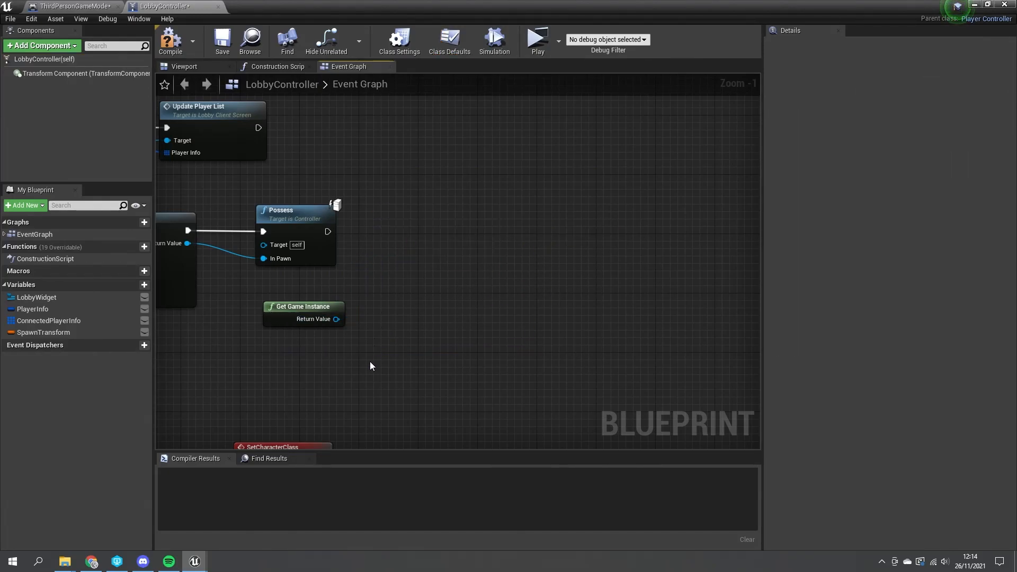
{"action": "scroll", "scroll_direction": "down", "scroll_amount": 3}
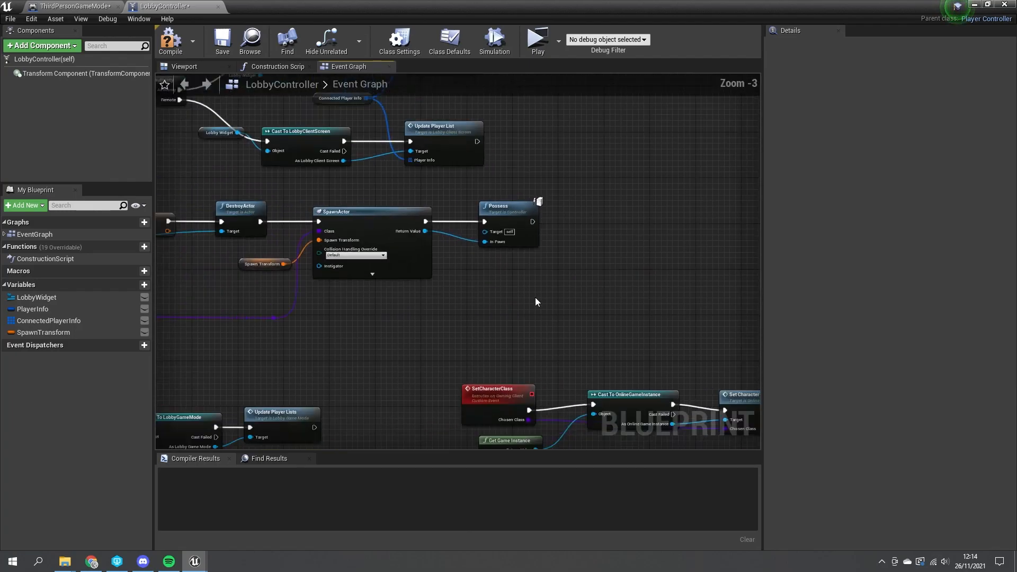
{"action": "left_click", "coordinate": [170, 41]}
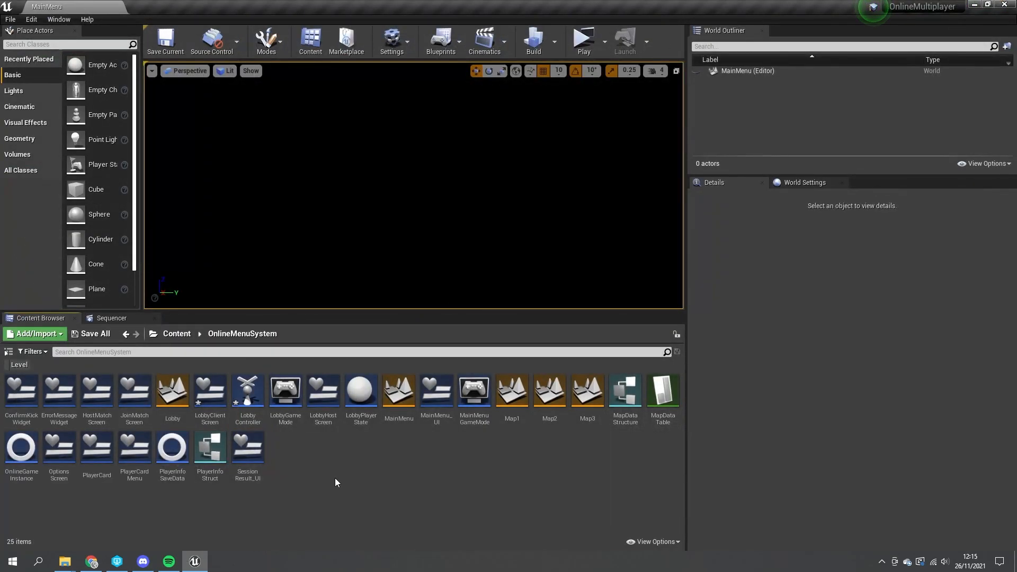
Step: Open the ThirdPersonGameMode blueprint from Content > ThirdPersonBP > Blueprints
{"action": "left_click", "coordinate": [176, 334]}
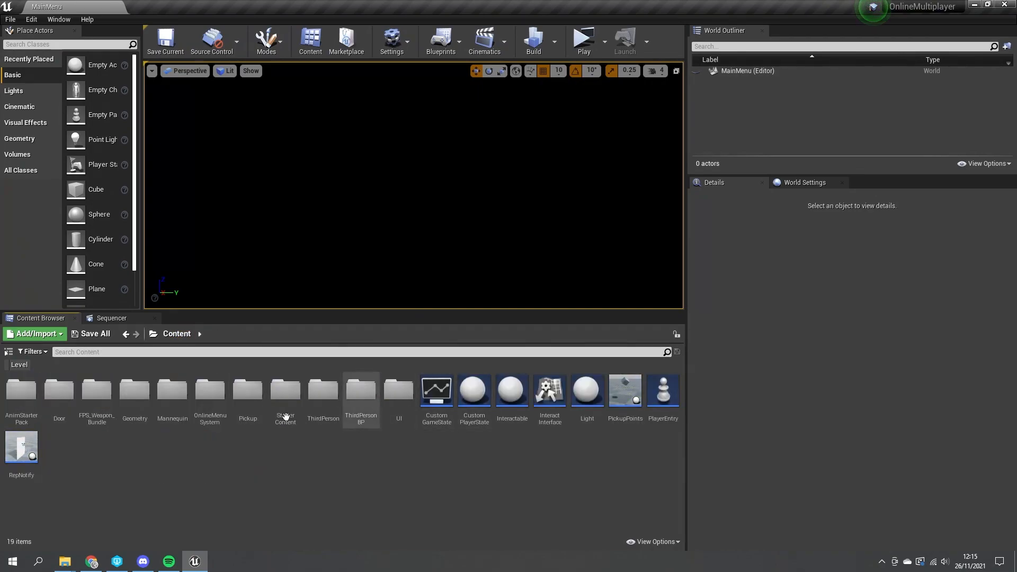
{"action": "double_click", "coordinate": [361, 393]}
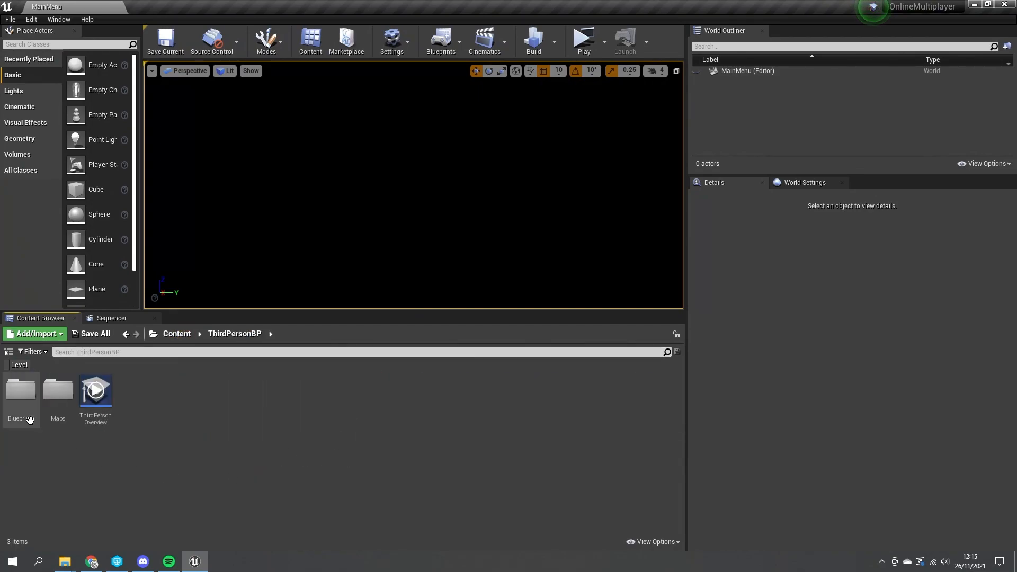
{"action": "double_click", "coordinate": [21, 393]}
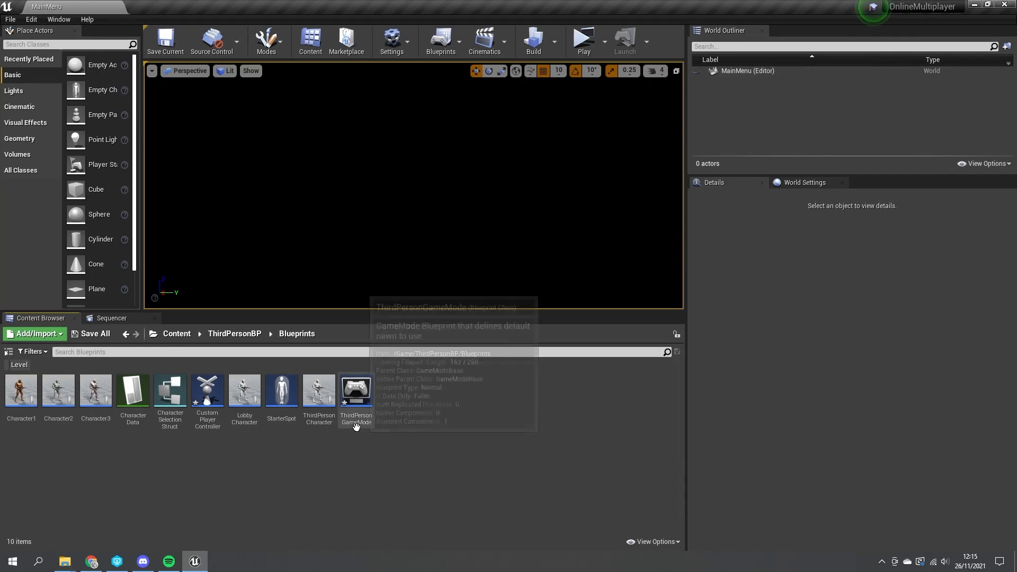
{"action": "double_click", "coordinate": [355, 391]}
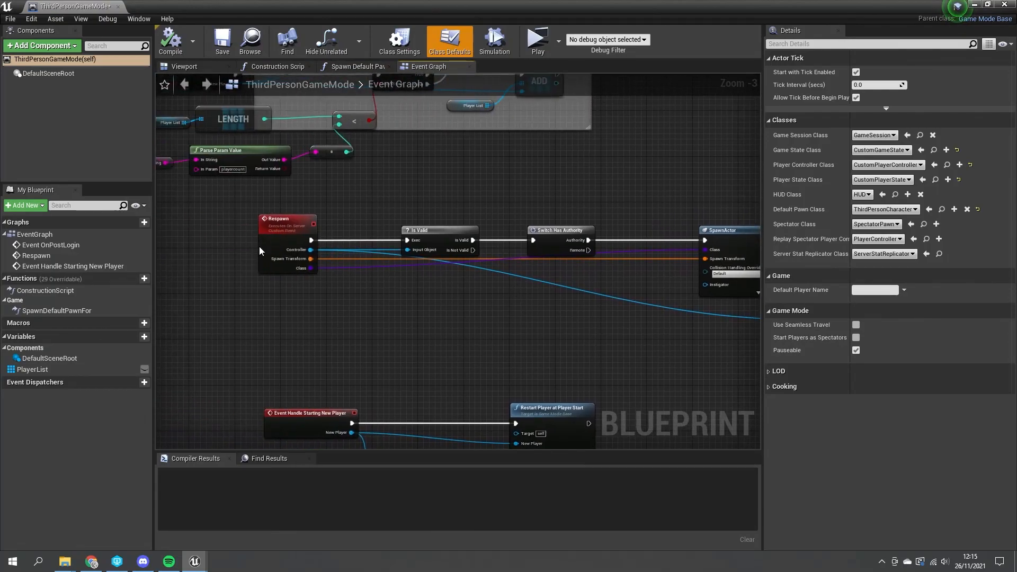
Step: Select the Respawn custom event to inspect its Controller, SpawnTransform and Class inputs
{"action": "scroll", "scroll_direction": "down", "scroll_amount": 3}
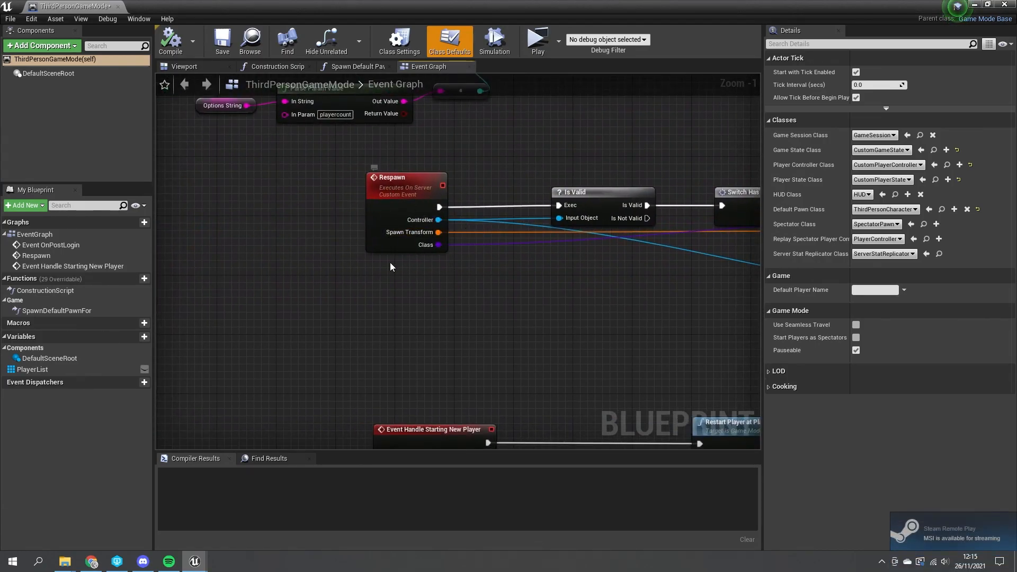
{"action": "mouse_move", "coordinate": [312, 211]}
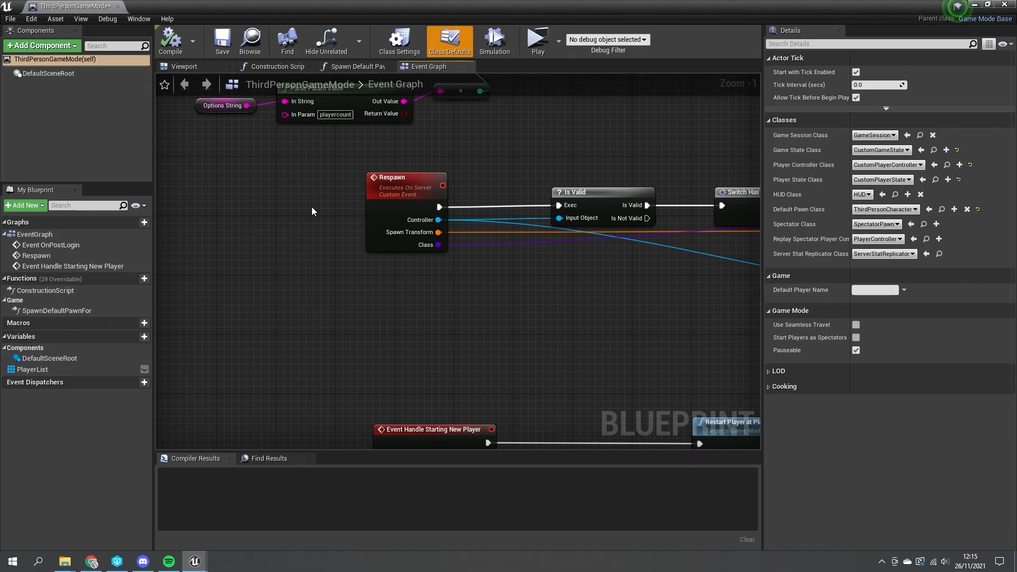
{"action": "mouse_move", "coordinate": [573, 256]}
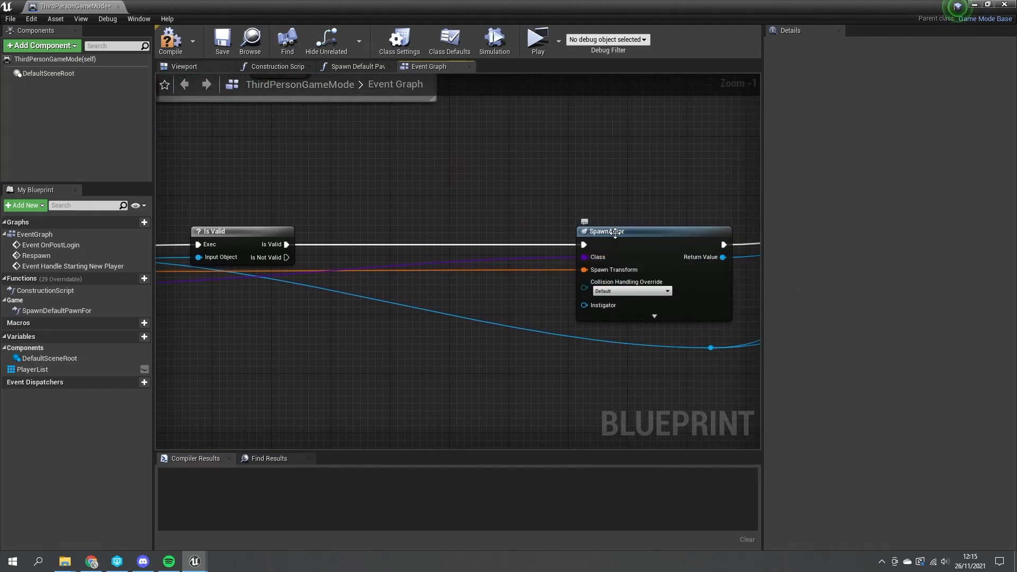
{"action": "mouse_move", "coordinate": [584, 257]}
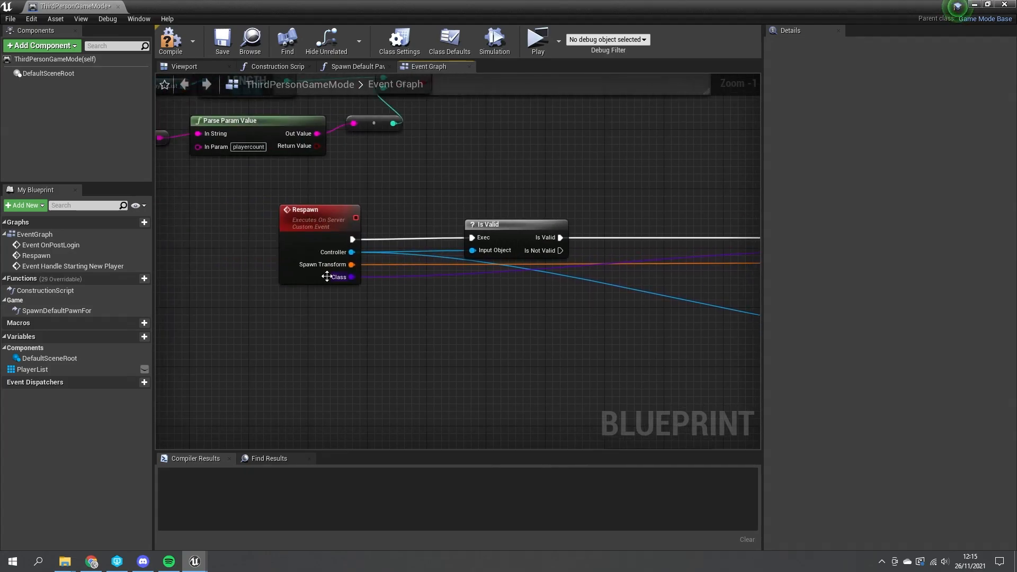
{"action": "left_click", "coordinate": [318, 209]}
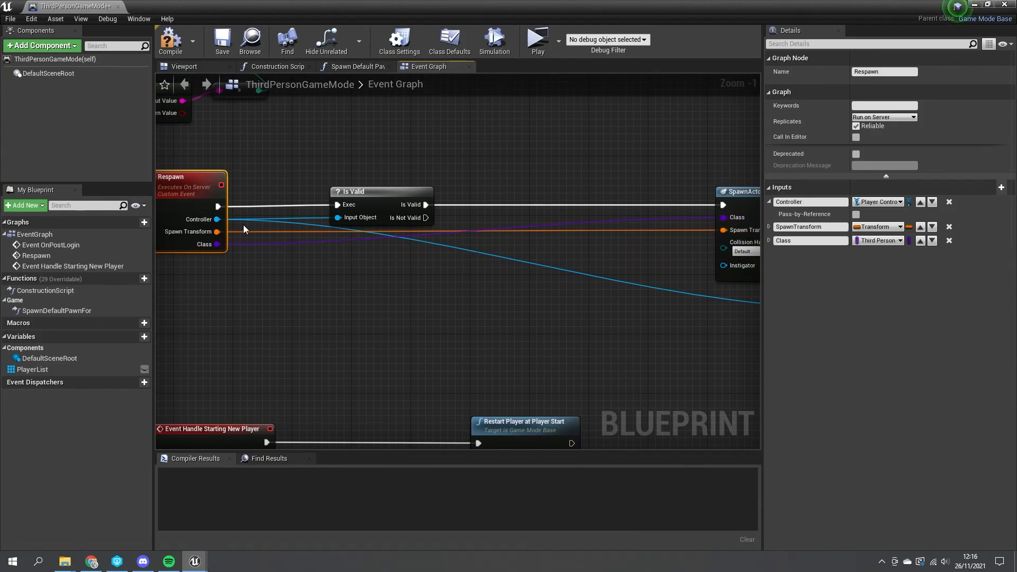
{"action": "left_click", "coordinate": [170, 40]}
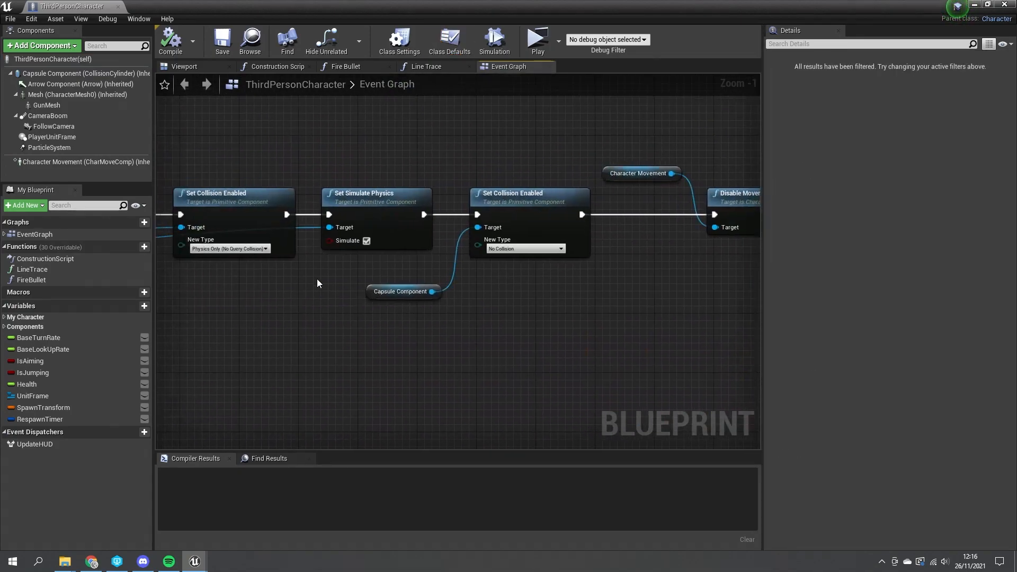
Step: Pan to ThirdPersonCharacter's Request Respawn call, then view CustomPlayerController's RequestRespawn event
{"action": "left_click_drag", "start_coordinate": [318, 284], "coordinate": [526, 293]}
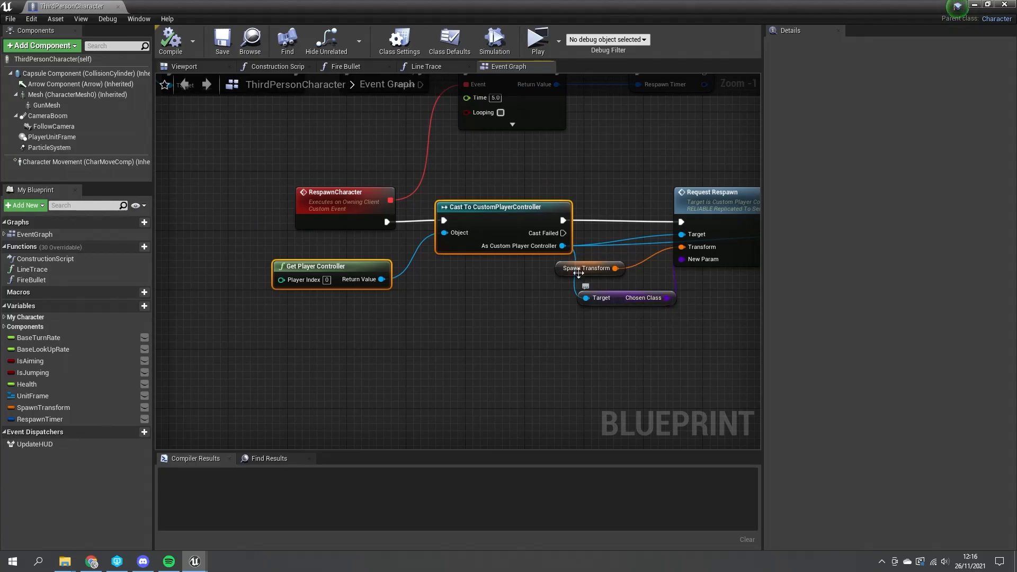
{"action": "mouse_move", "coordinate": [689, 287]}
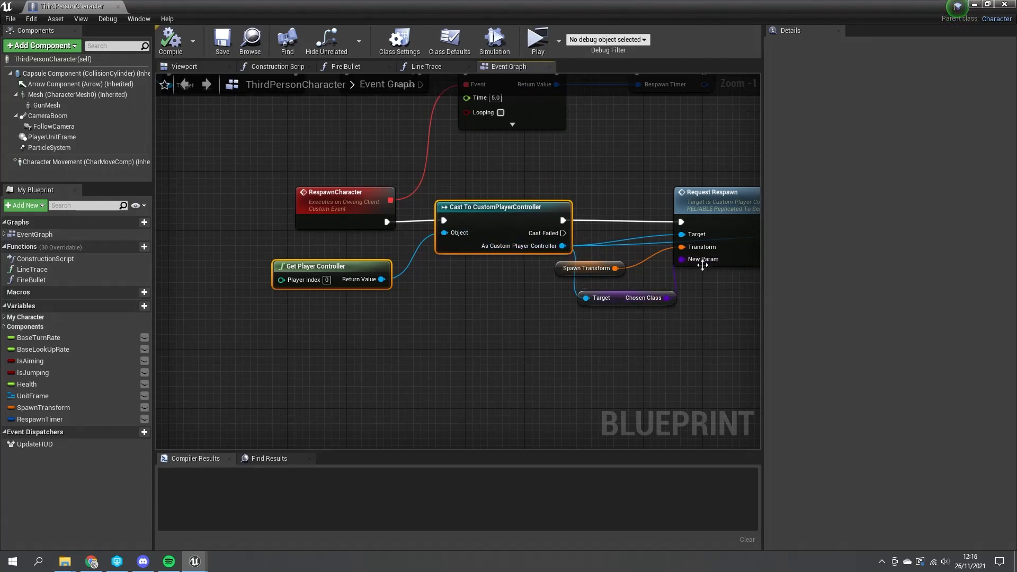
{"action": "left_click", "coordinate": [175, 6]}
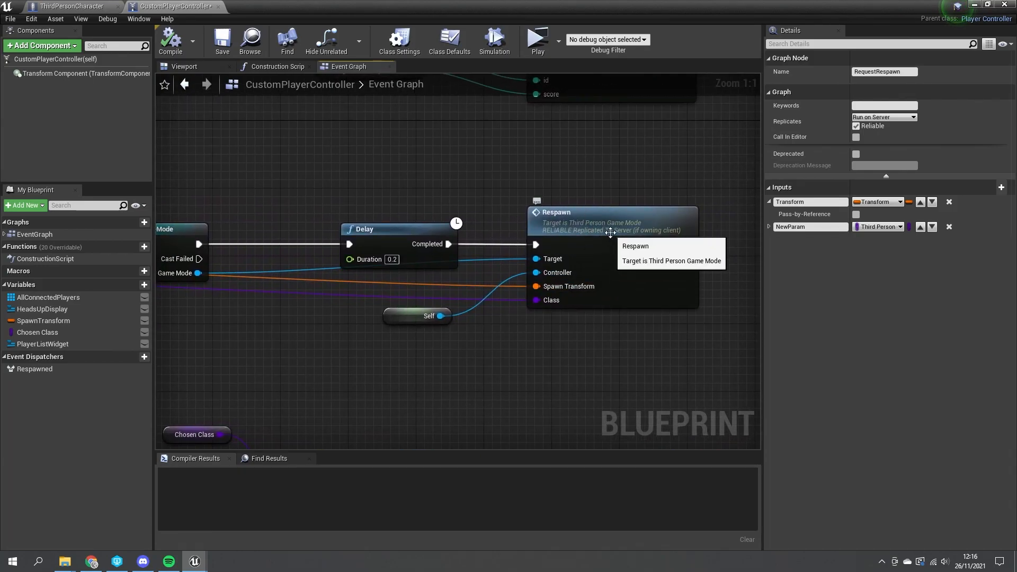
Step: Give RequestRespawn a NewParam Third Person Character class input and review the updated call
{"action": "left_click", "coordinate": [273, 6]}
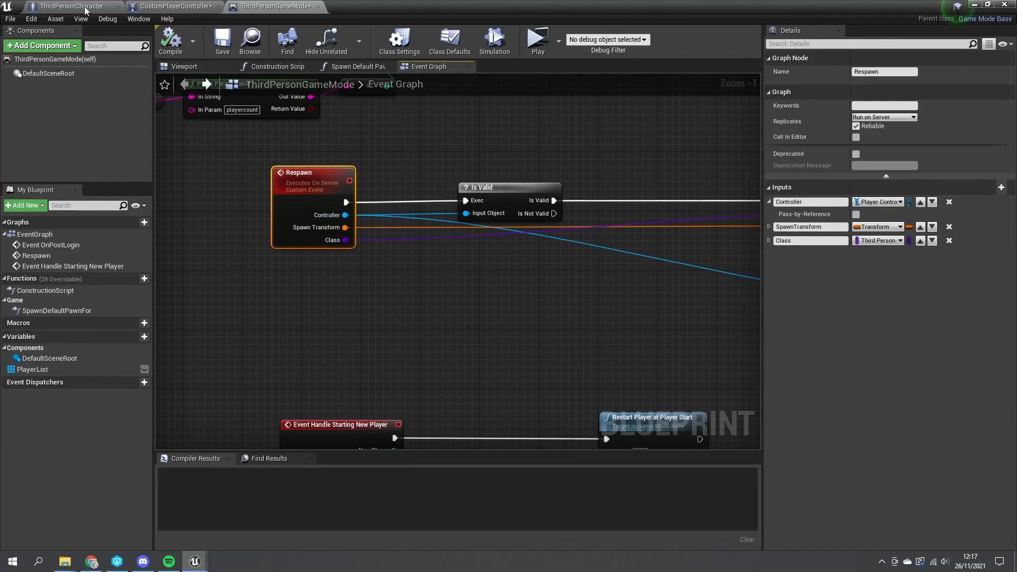
{"action": "left_click", "coordinate": [65, 6]}
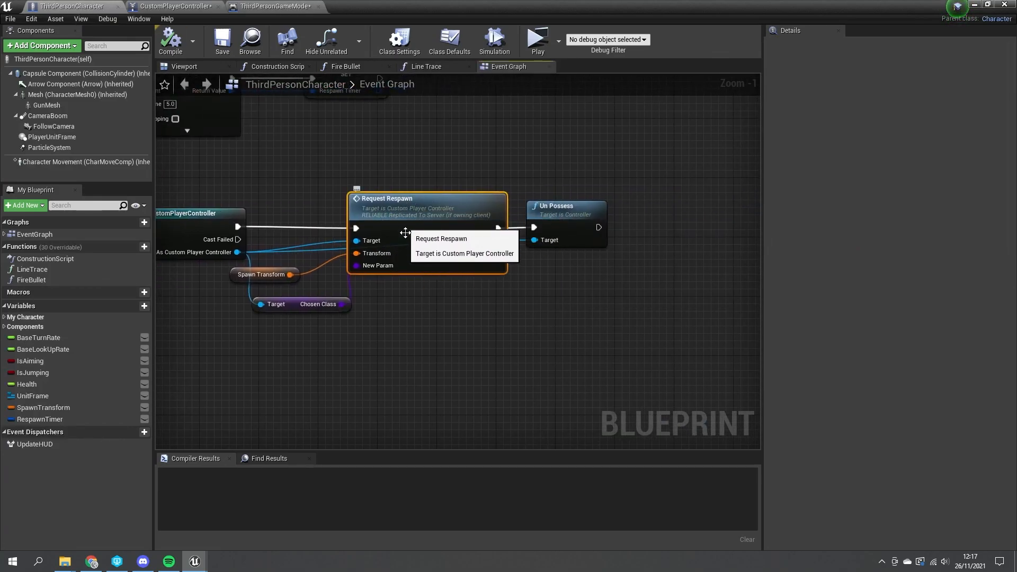
{"action": "mouse_move", "coordinate": [373, 259]}
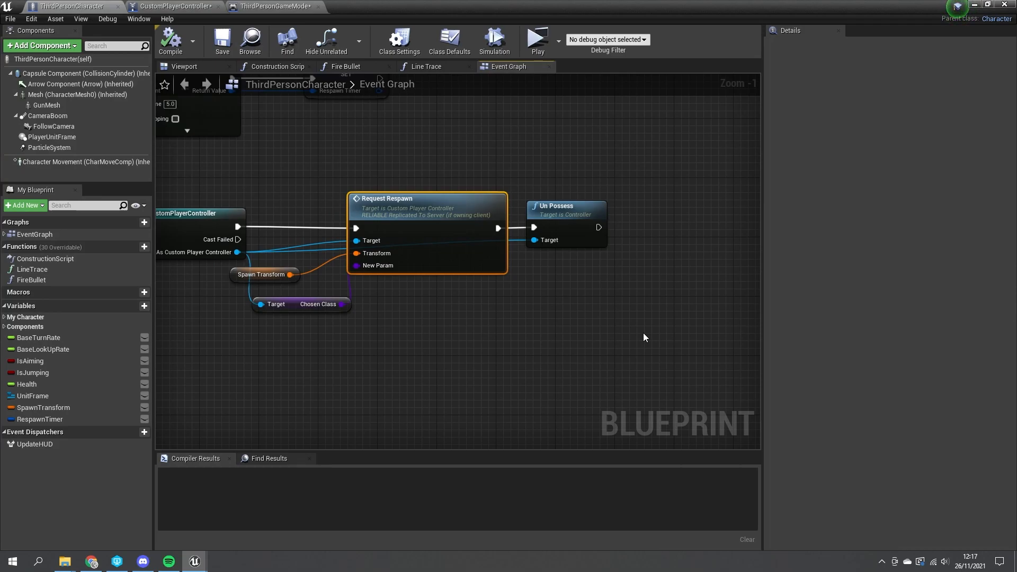
{"action": "mouse_move", "coordinate": [623, 343]}
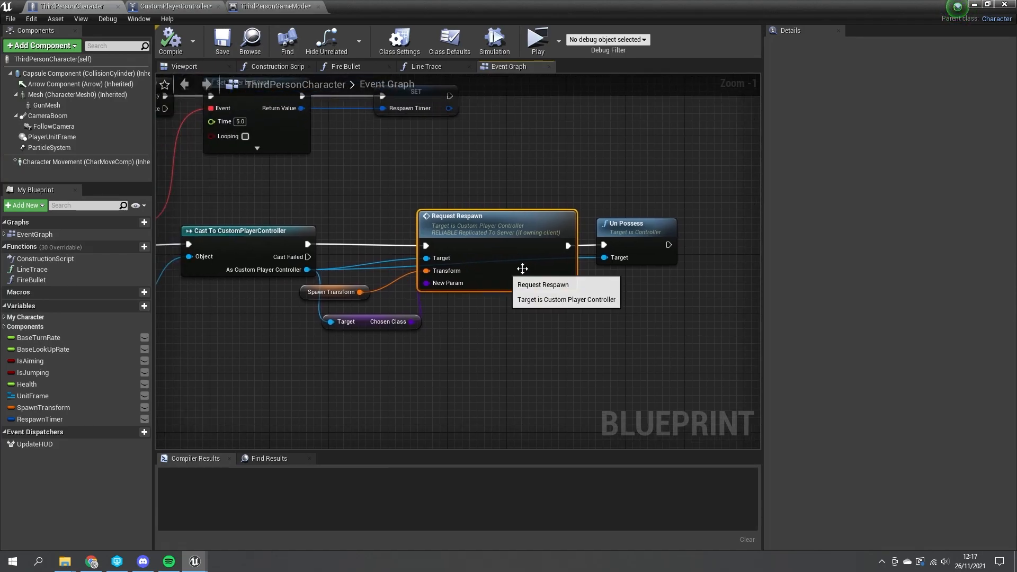
{"action": "mouse_move", "coordinate": [440, 297]}
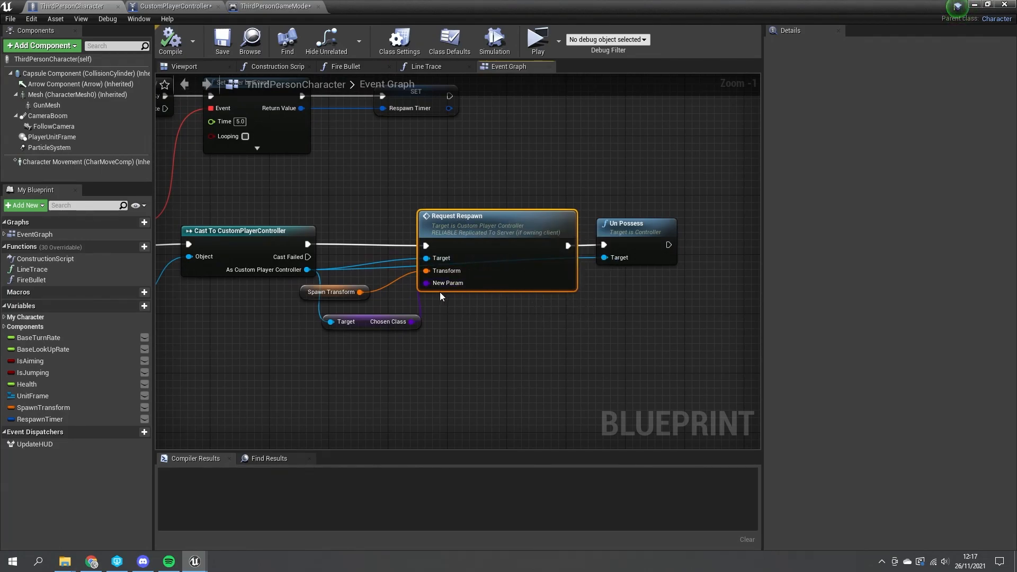
{"action": "left_click", "coordinate": [174, 6]}
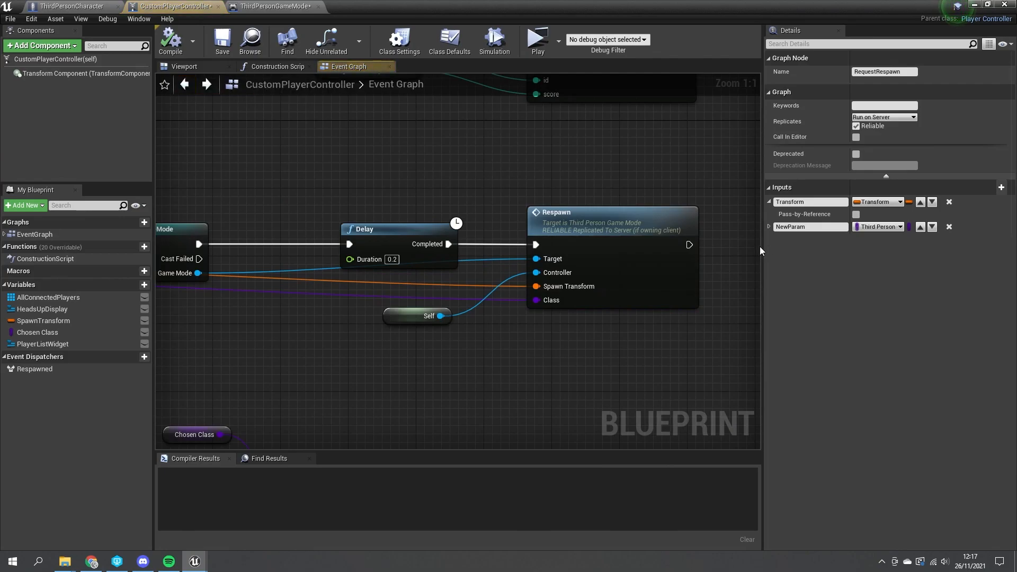
{"action": "left_click", "coordinate": [68, 6]}
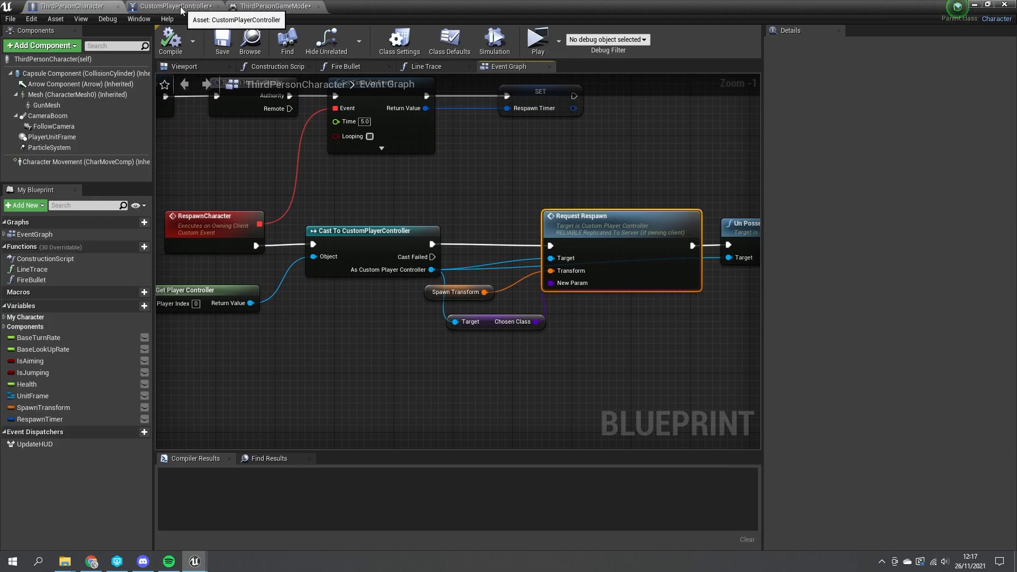
{"action": "left_click", "coordinate": [173, 6]}
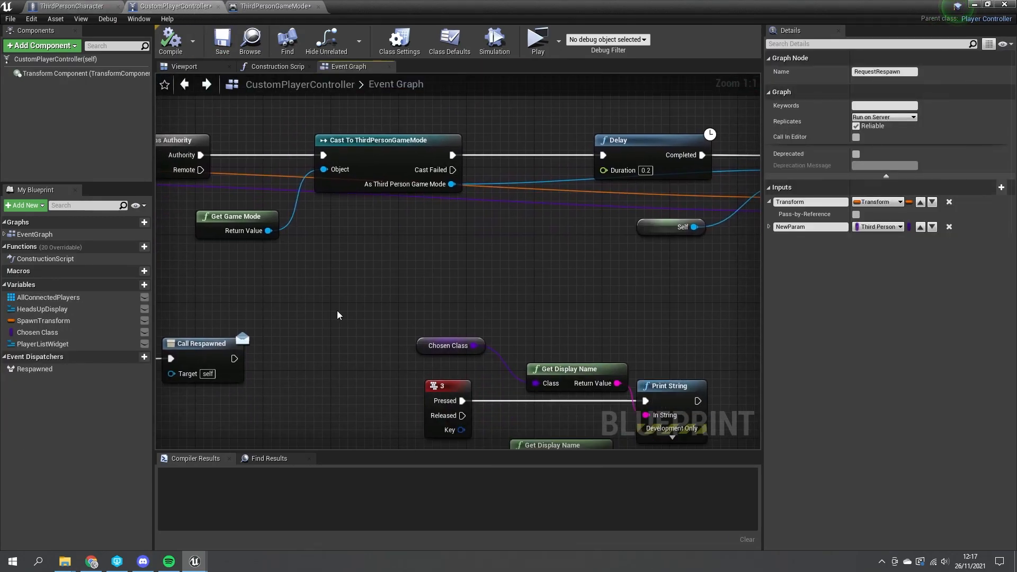
{"action": "scroll", "scroll_direction": "down", "scroll_amount": 3}
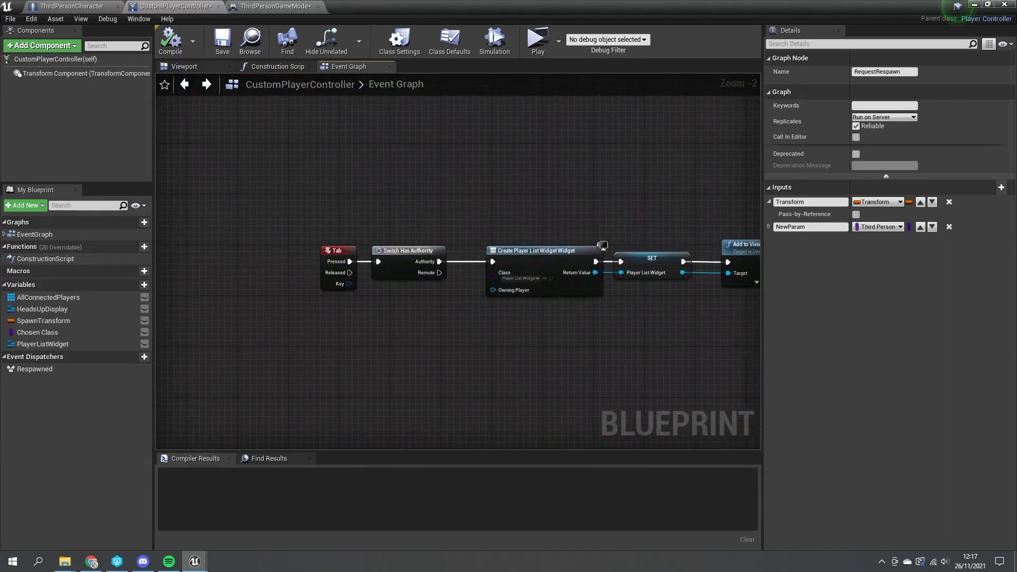
{"action": "scroll", "scroll_direction": "down", "scroll_amount": 3}
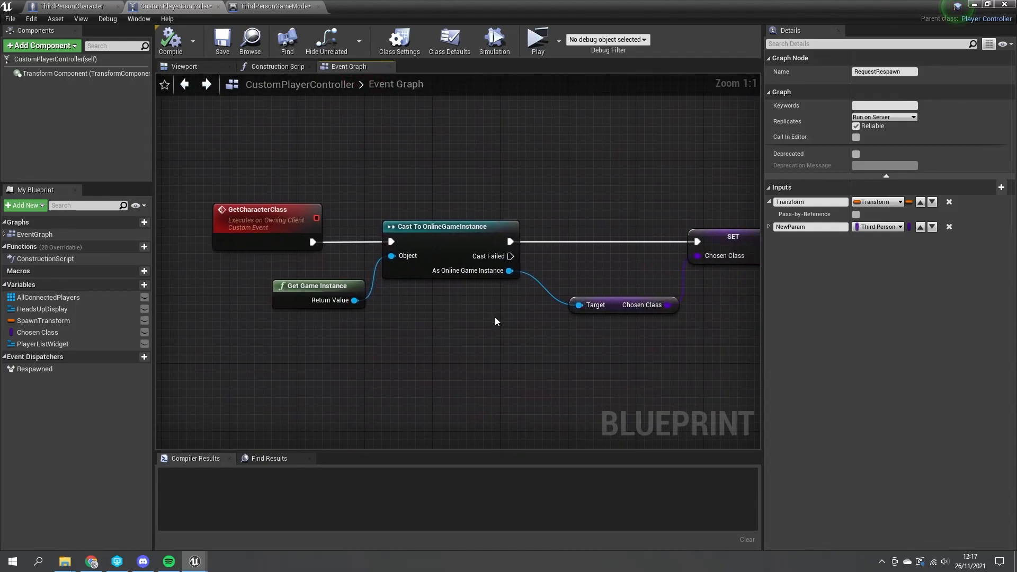
{"action": "mouse_move", "coordinate": [240, 252]}
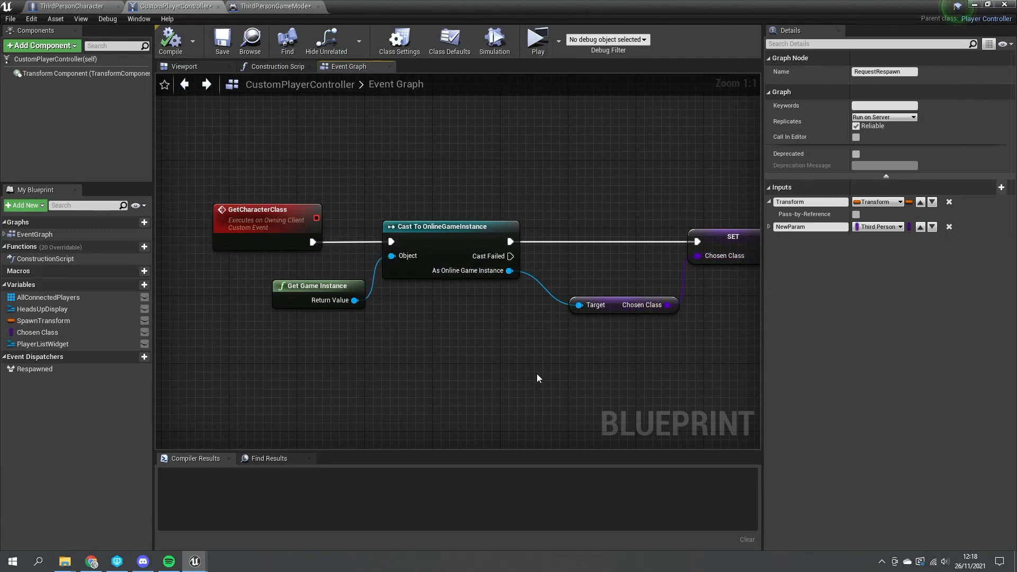
{"action": "mouse_move", "coordinate": [319, 327]}
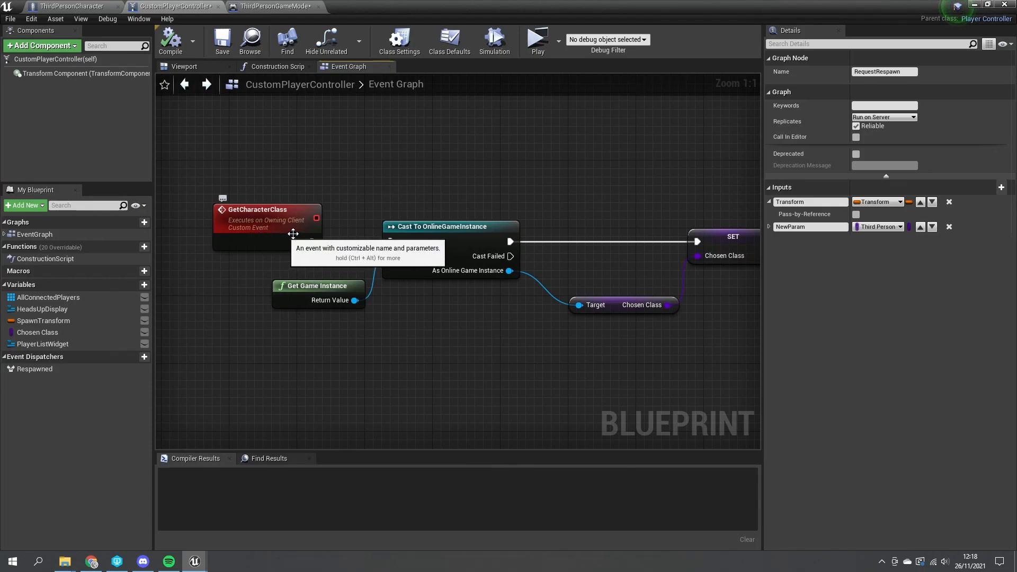
{"action": "mouse_move", "coordinate": [373, 393]}
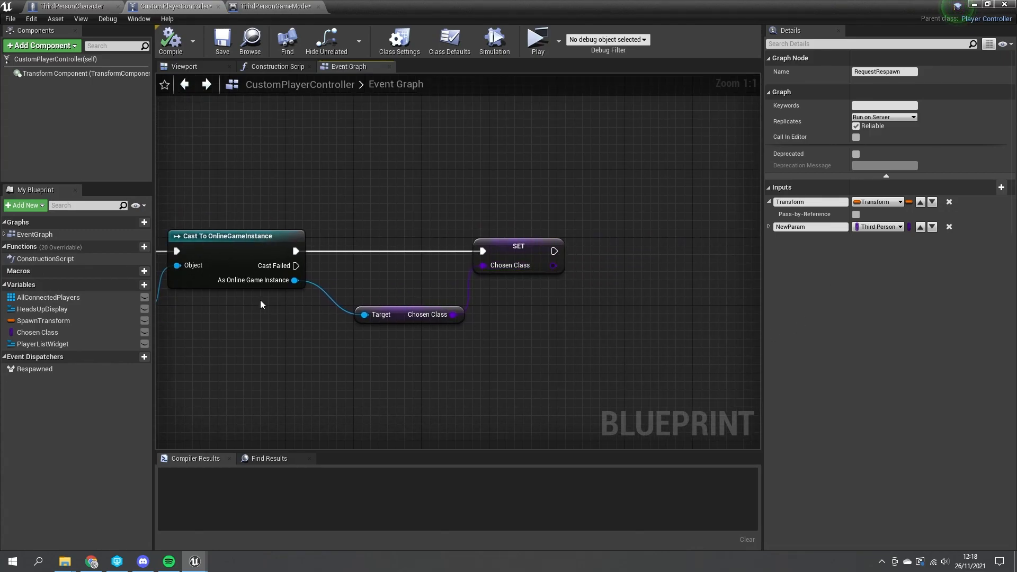
{"action": "mouse_move", "coordinate": [312, 129]}
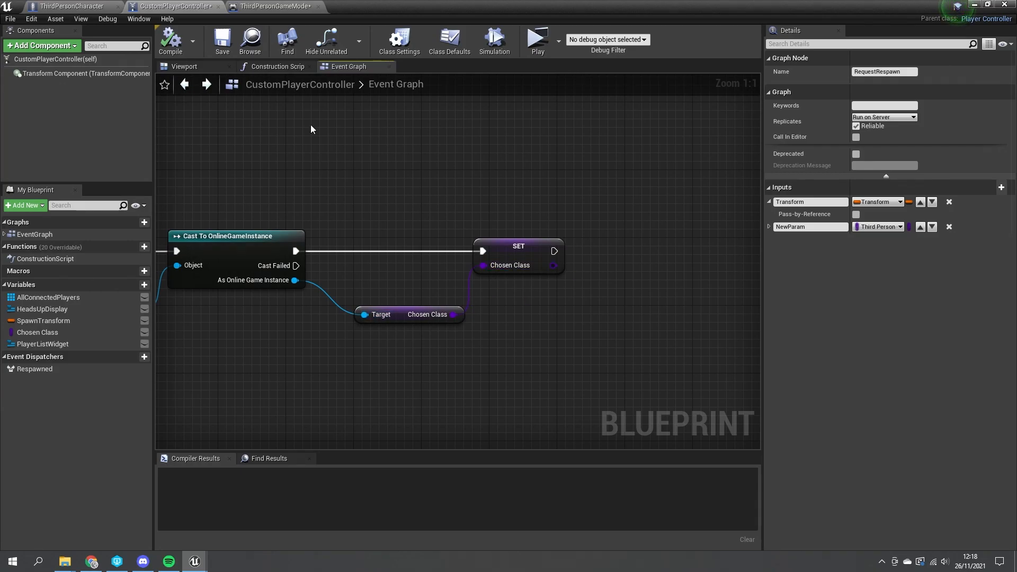
{"action": "left_click", "coordinate": [71, 6]}
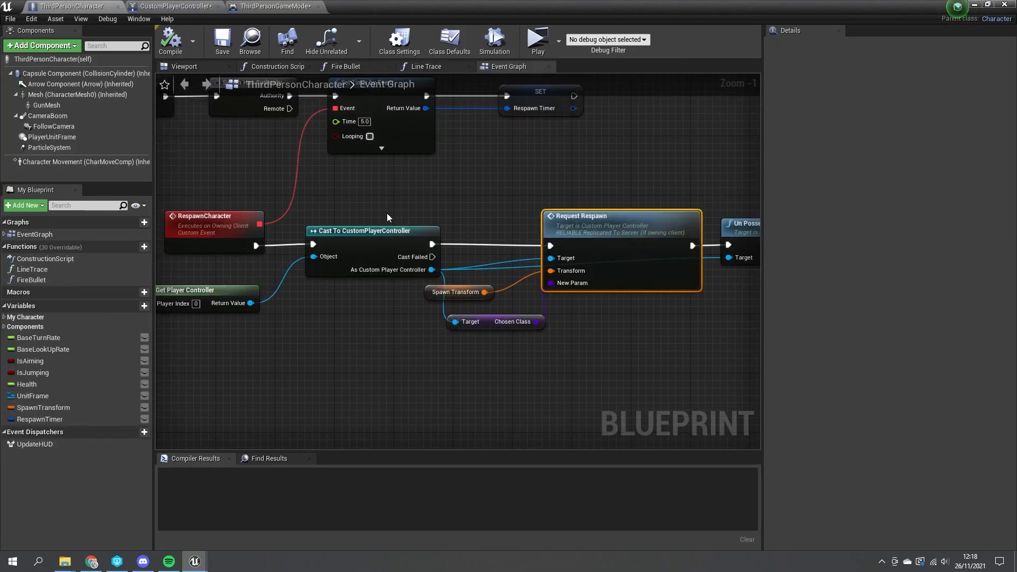
{"action": "mouse_move", "coordinate": [643, 245]}
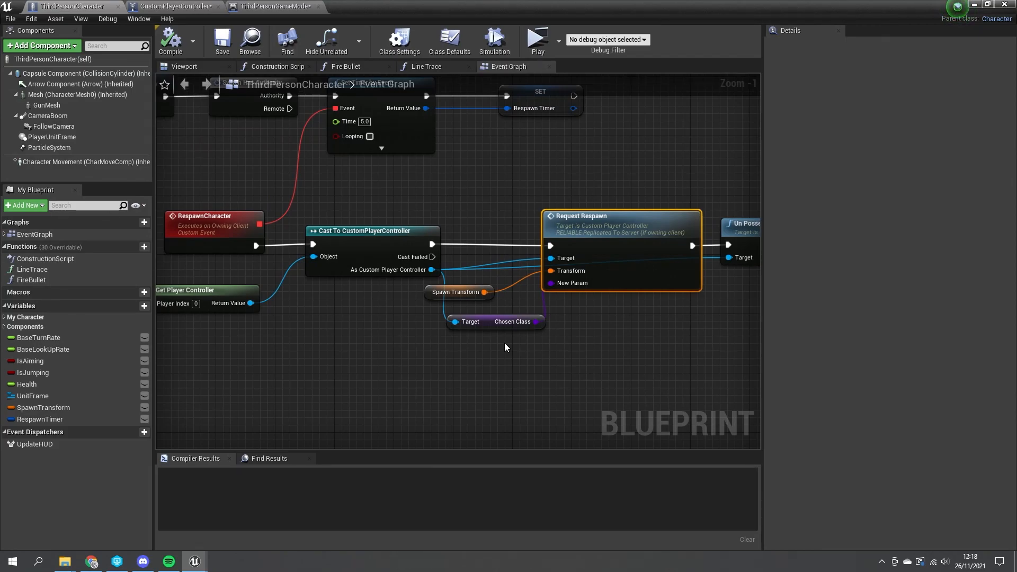
{"action": "mouse_move", "coordinate": [581, 283]}
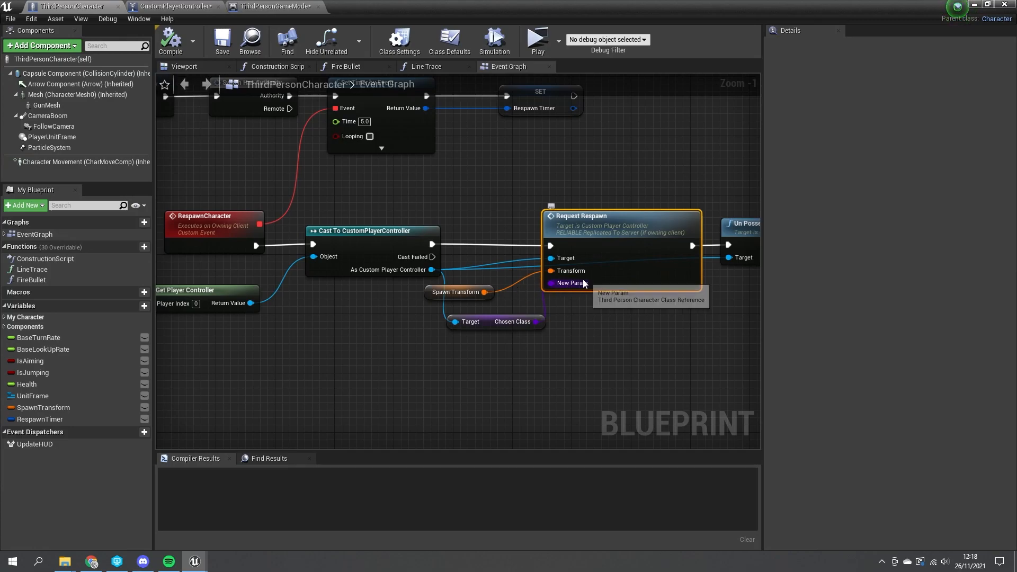
{"action": "mouse_move", "coordinate": [546, 306]}
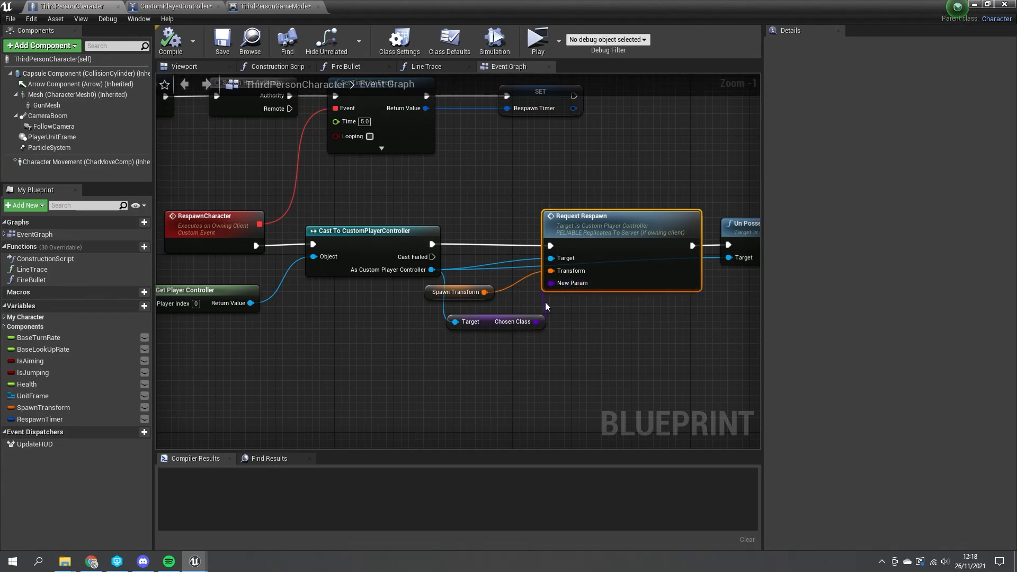
{"action": "mouse_move", "coordinate": [557, 283]}
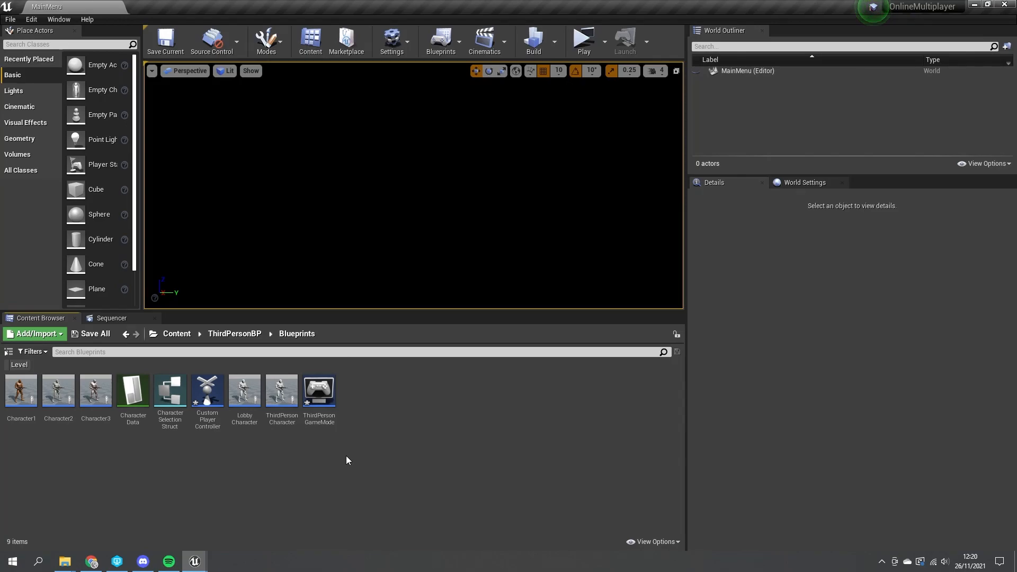
{"action": "mouse_move", "coordinate": [388, 411]}
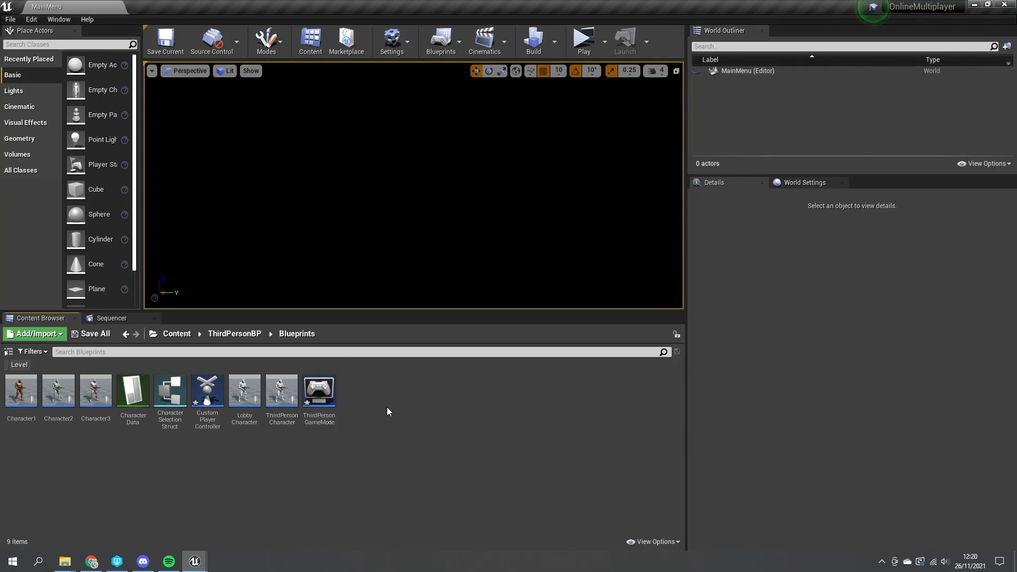
Step: Create a Blueprint Class named StarterSpot in ThirdPersonBP/Blueprints and open it
{"action": "right_click", "coordinate": [388, 411]}
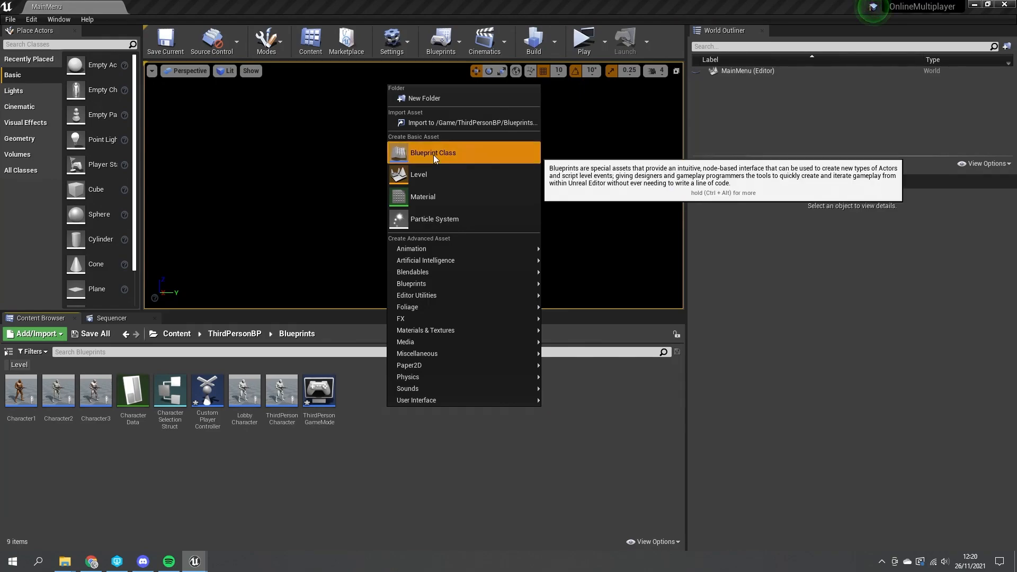
{"action": "left_click", "coordinate": [432, 152]}
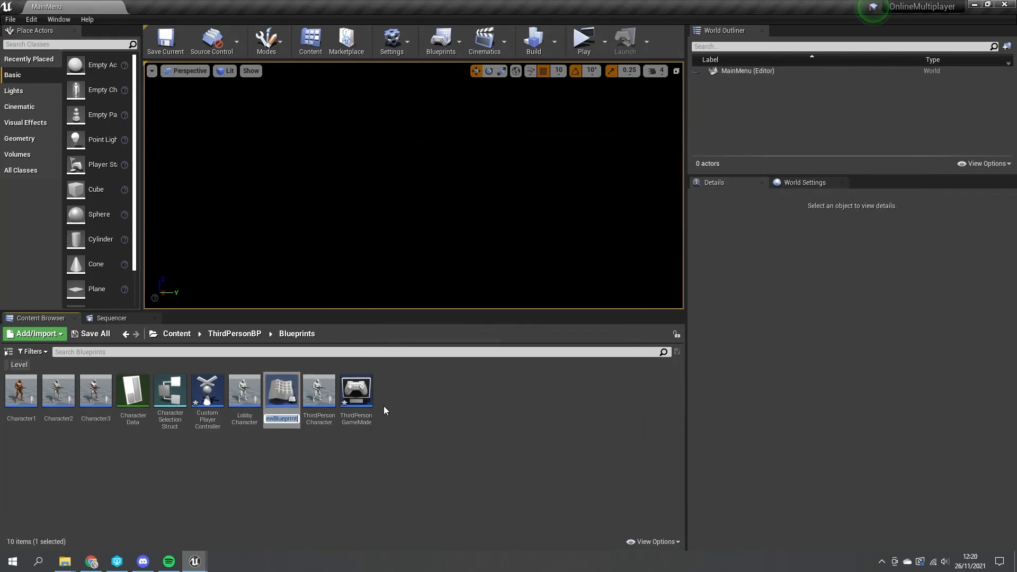
{"action": "type", "text": "StarterSpot"}
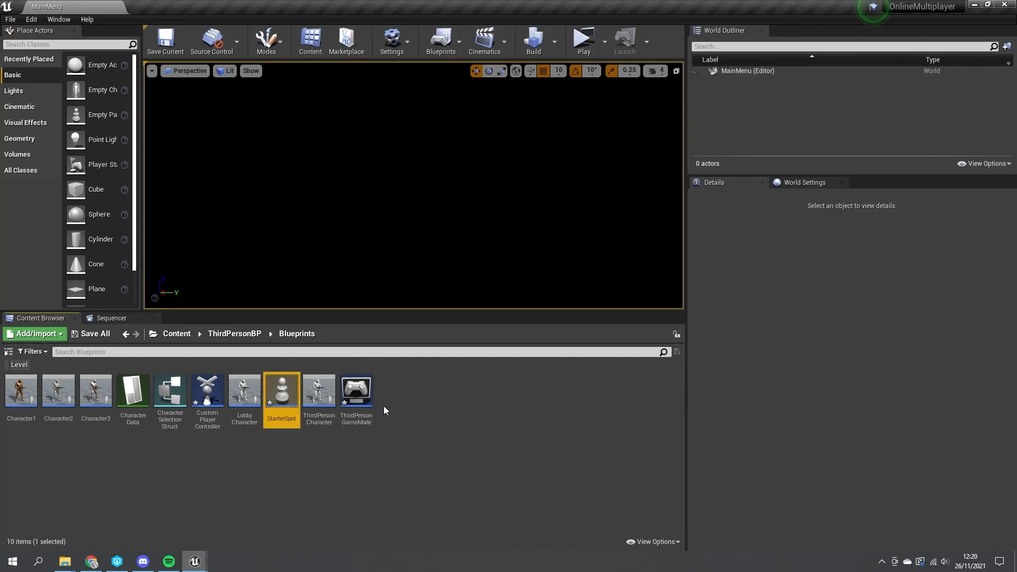
{"action": "double_click", "coordinate": [280, 394]}
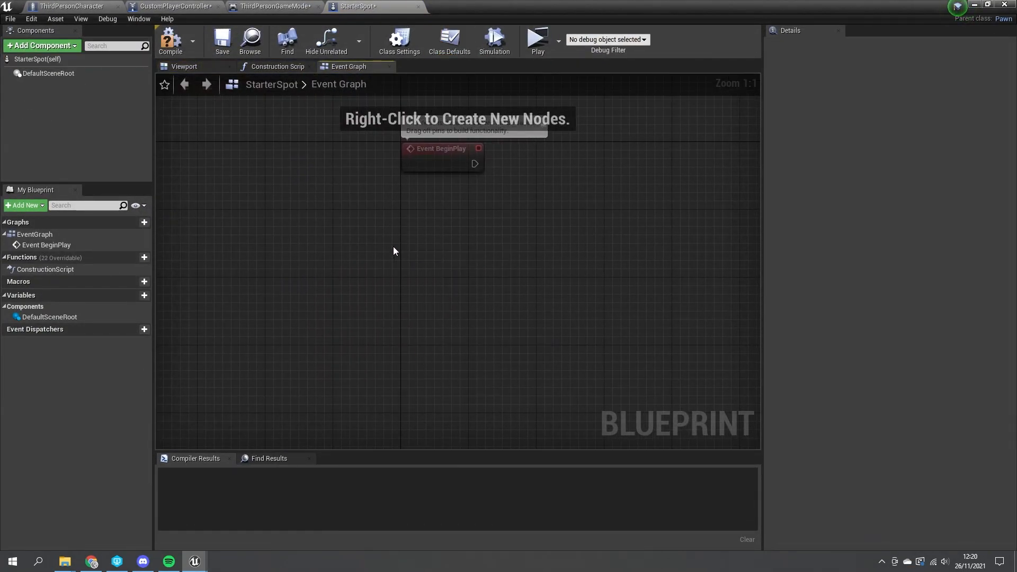
{"action": "mouse_move", "coordinate": [416, 263]}
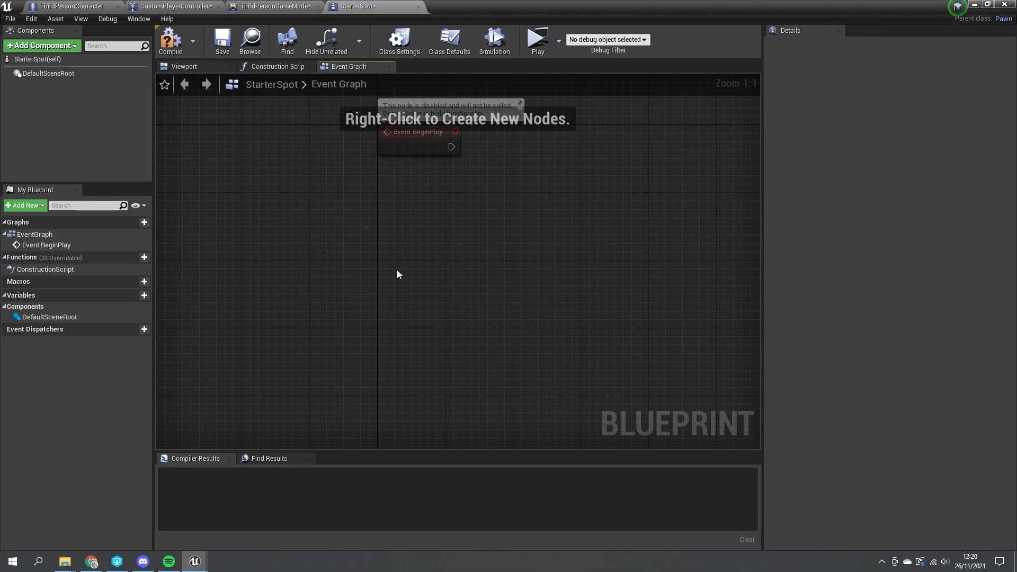
Step: Add a SpawnClass custom event with Replicates set to Run on owning Client
{"action": "right_click", "coordinate": [398, 274]}
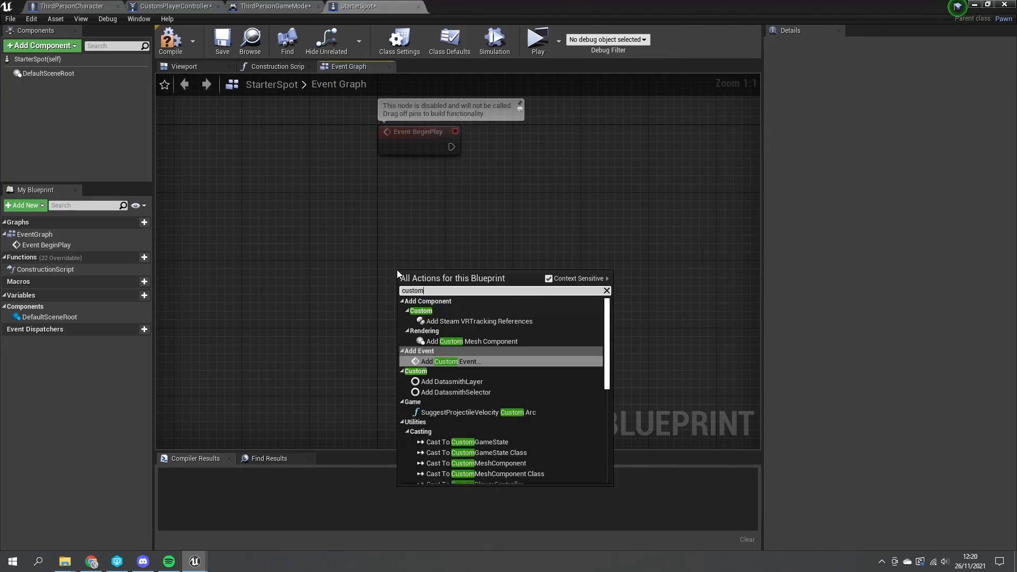
{"action": "left_click", "coordinate": [448, 361]}
{"action": "type", "text": "SpawnClass"}
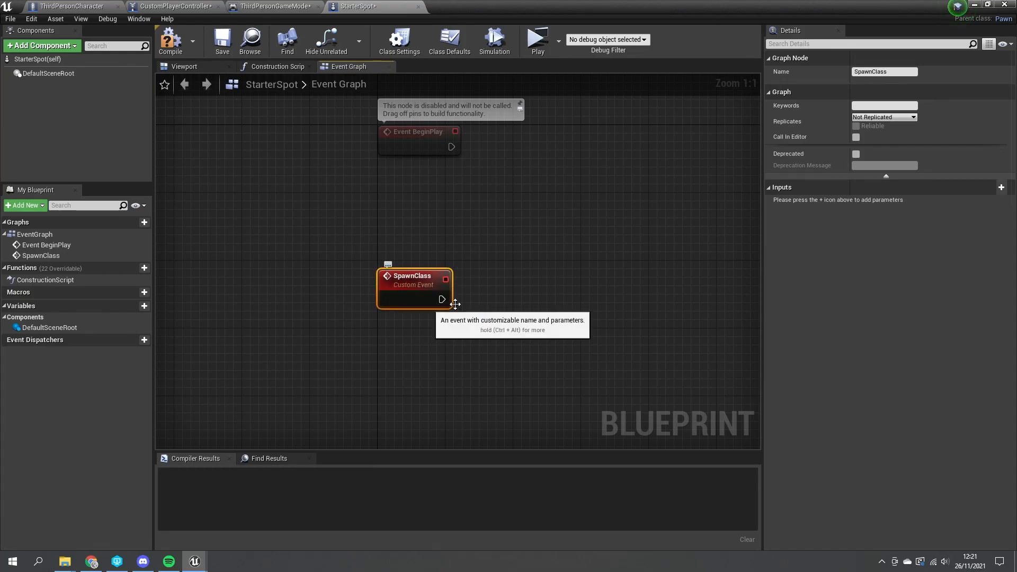
{"action": "mouse_move", "coordinate": [505, 278]}
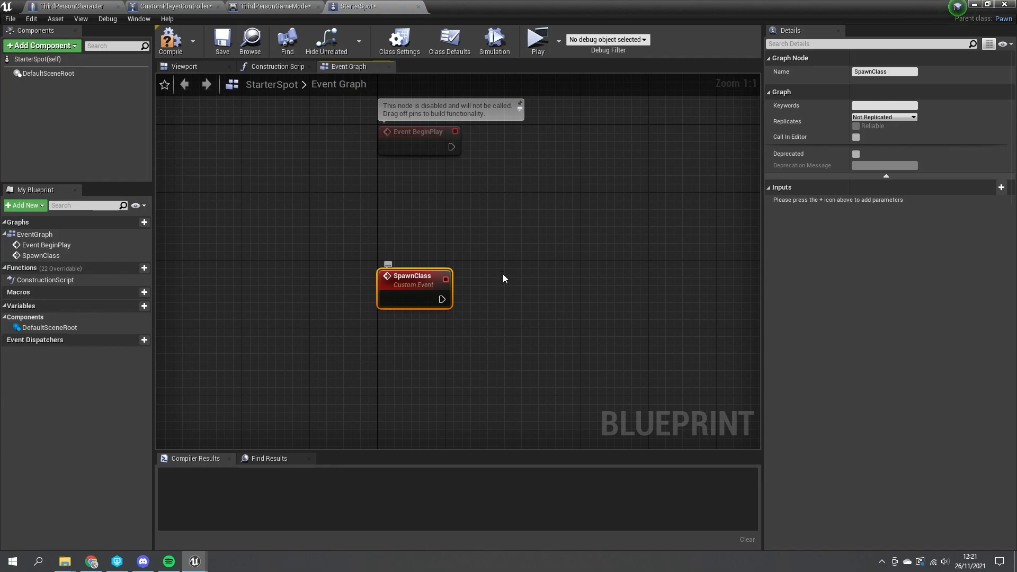
{"action": "mouse_move", "coordinate": [433, 252]}
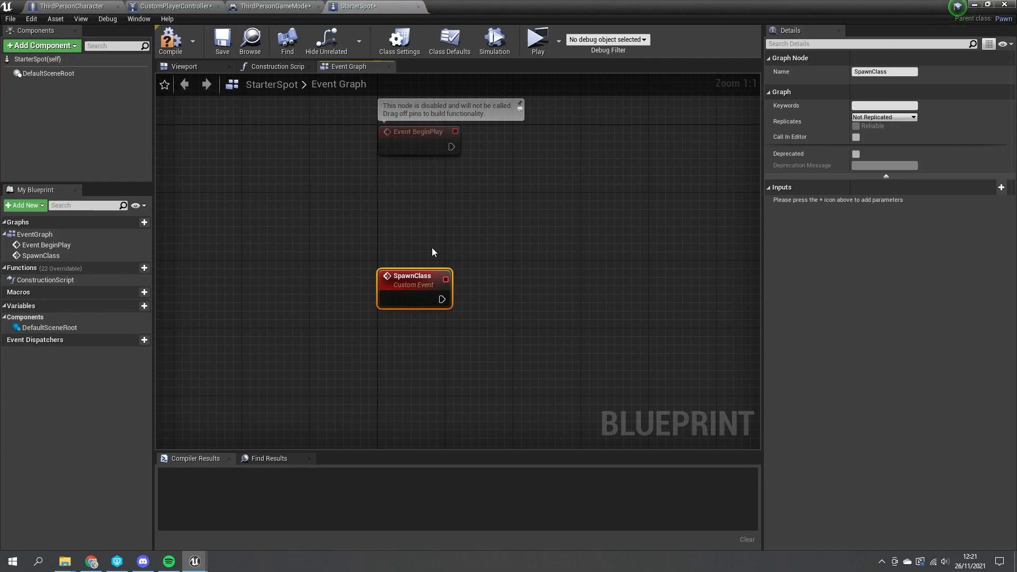
{"action": "mouse_move", "coordinate": [445, 226]}
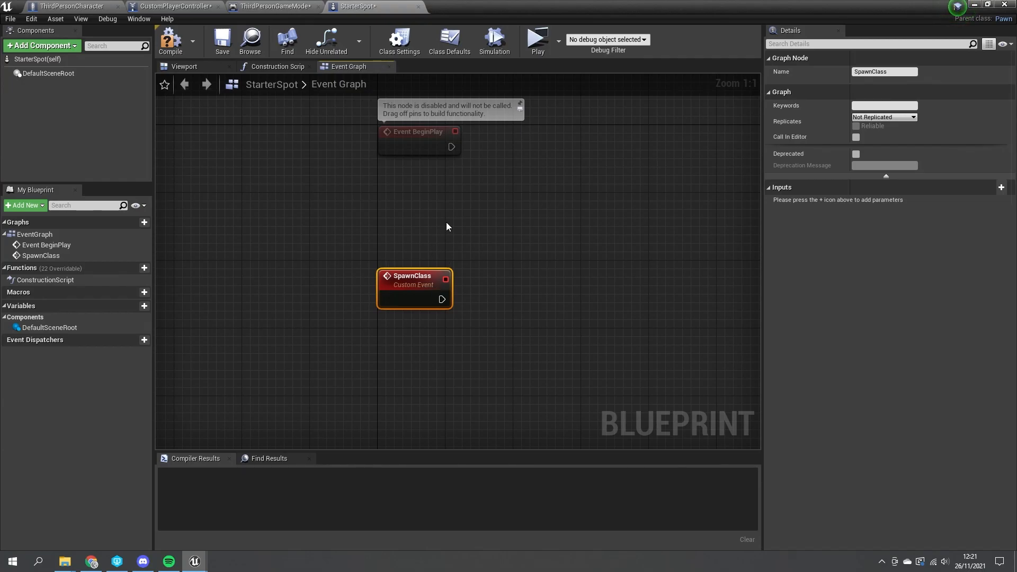
{"action": "left_click", "coordinate": [883, 116]}
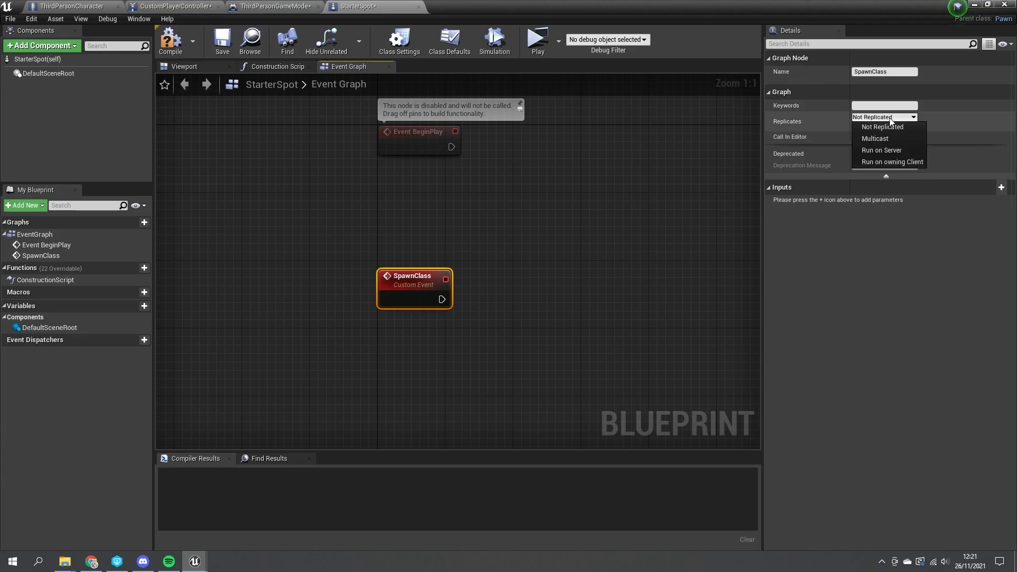
{"action": "left_click", "coordinate": [890, 161]}
{"action": "type", "text": "de"}
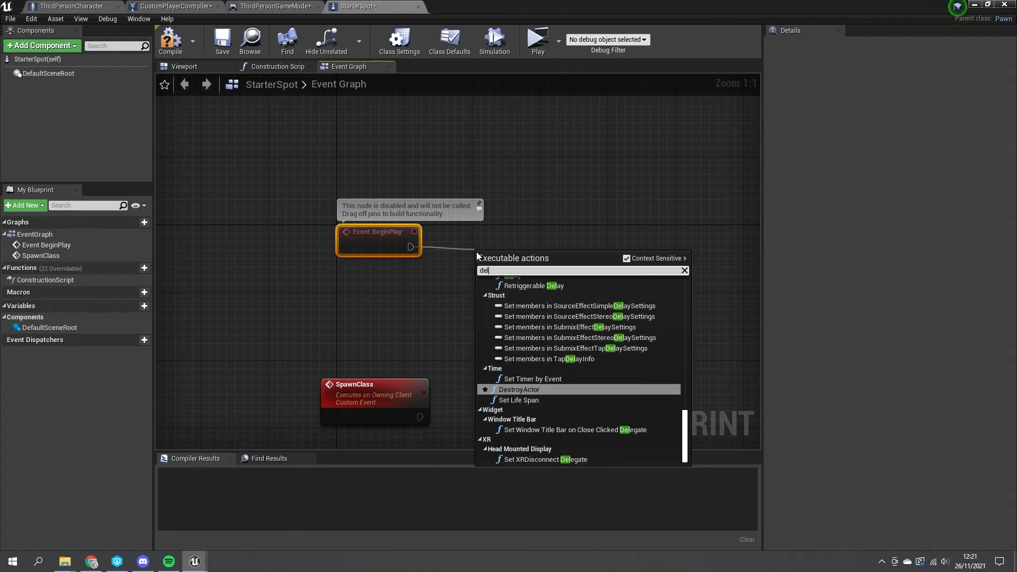
Step: Set the BeginPlay Delay duration to 3.0 and call SpawnClass when it completes
{"action": "left_click", "coordinate": [525, 285]}
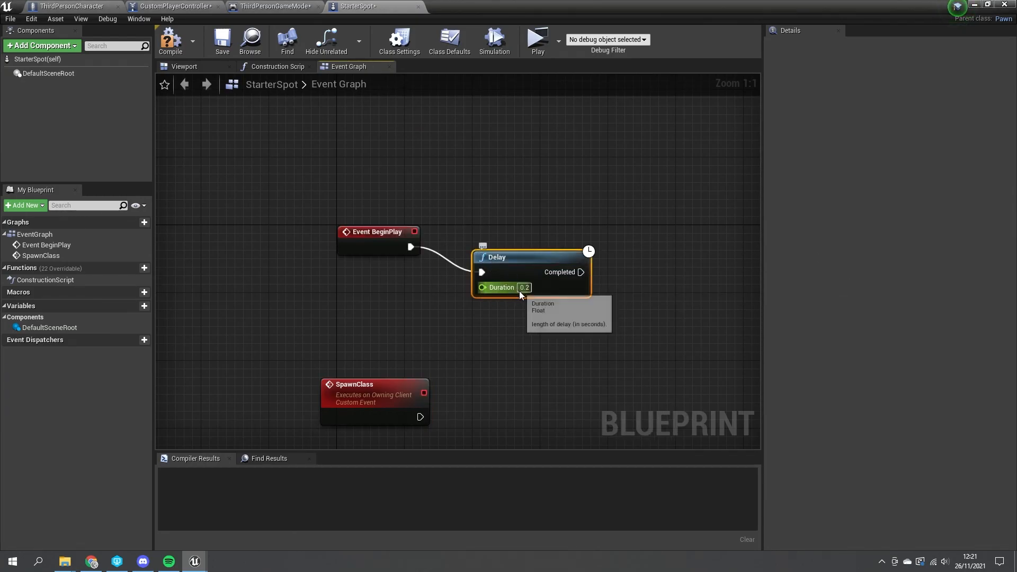
{"action": "type", "text": "3.0"}
{"action": "type", "text": "spawn"}
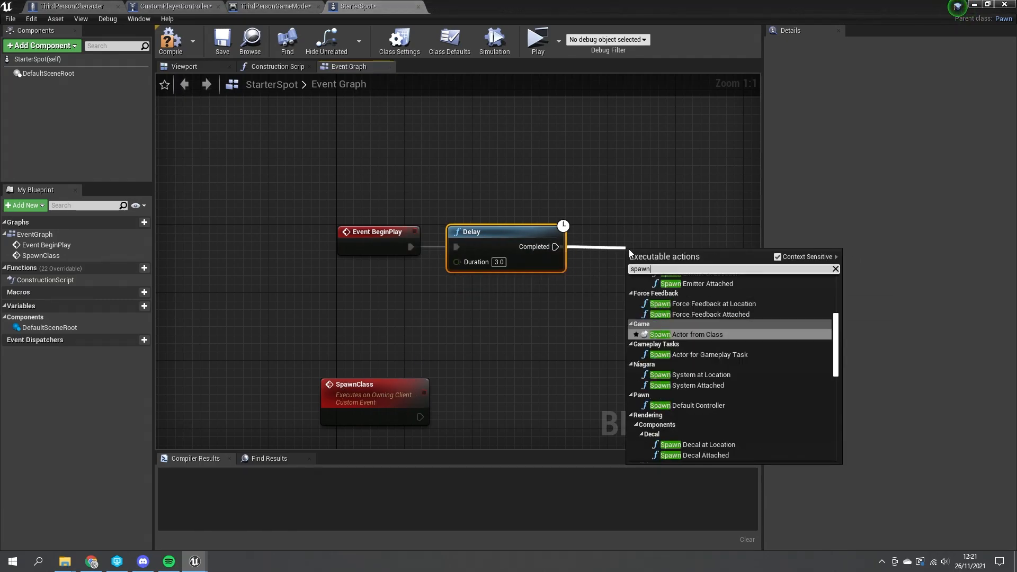
{"action": "left_click", "coordinate": [684, 334]}
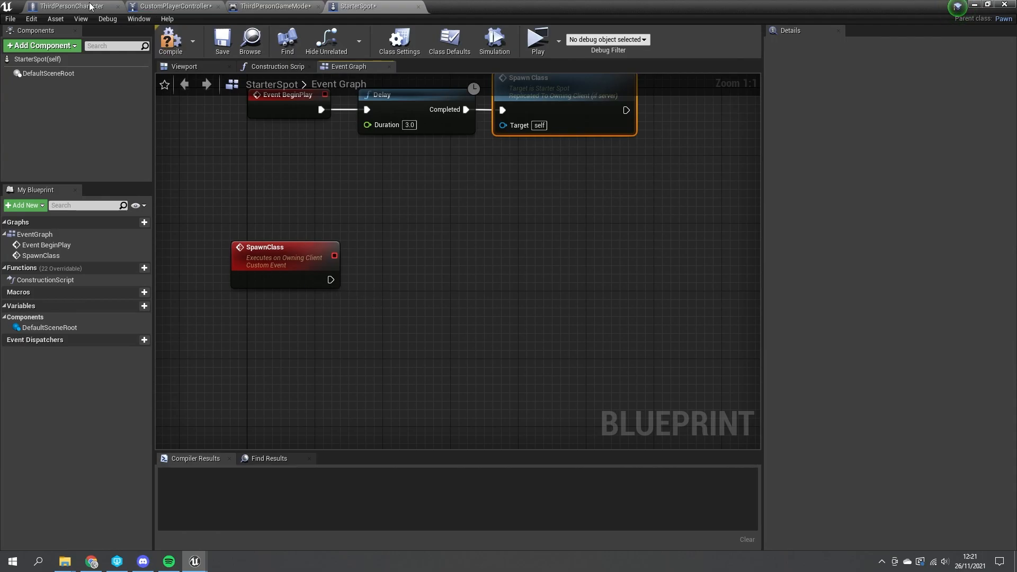
Step: Paste the cast and Request Respawn nodes after SpawnClass, using GetActorTransform for Transform
{"action": "left_click", "coordinate": [72, 6]}
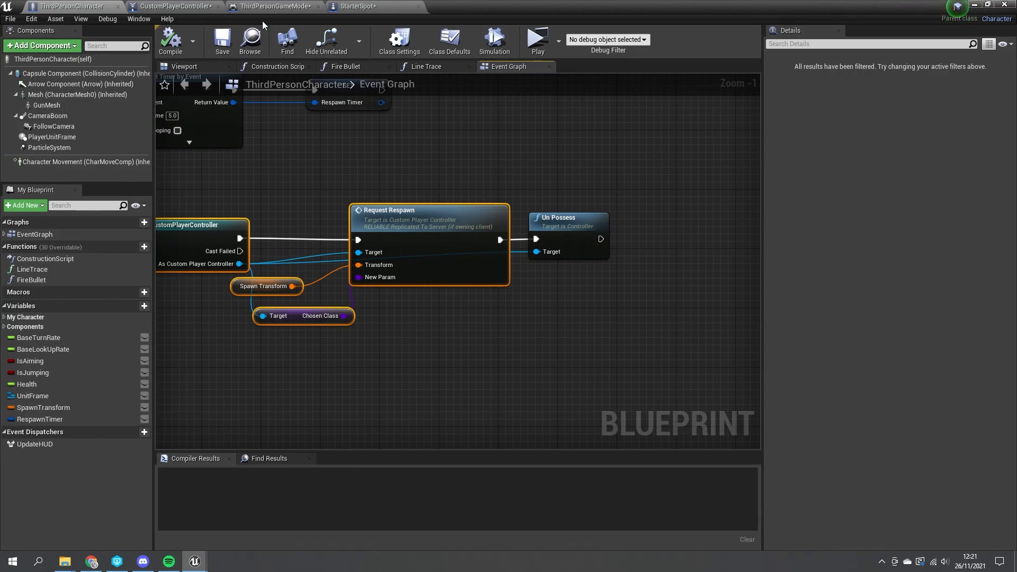
{"action": "left_click", "coordinate": [355, 6]}
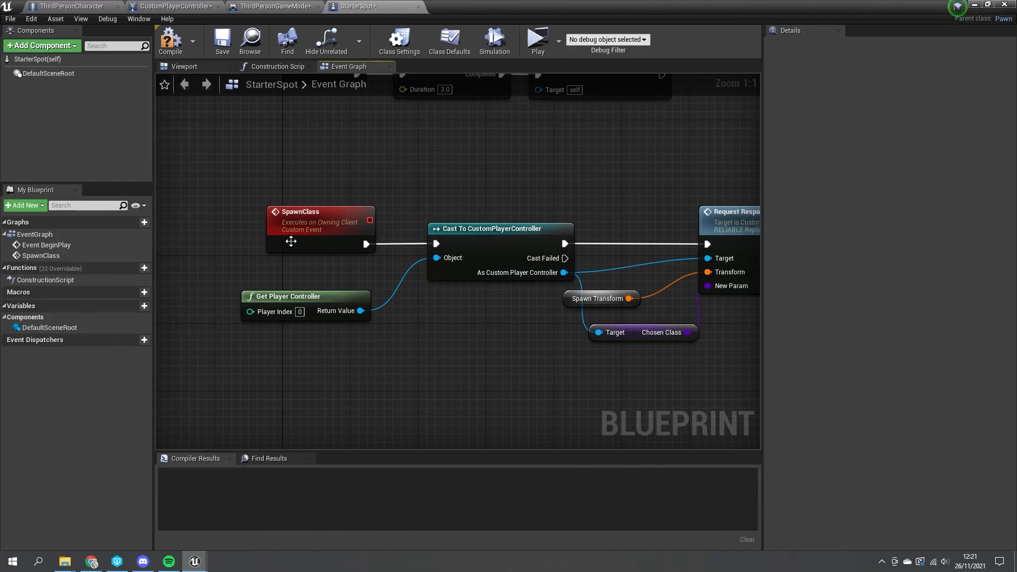
{"action": "mouse_move", "coordinate": [436, 265]}
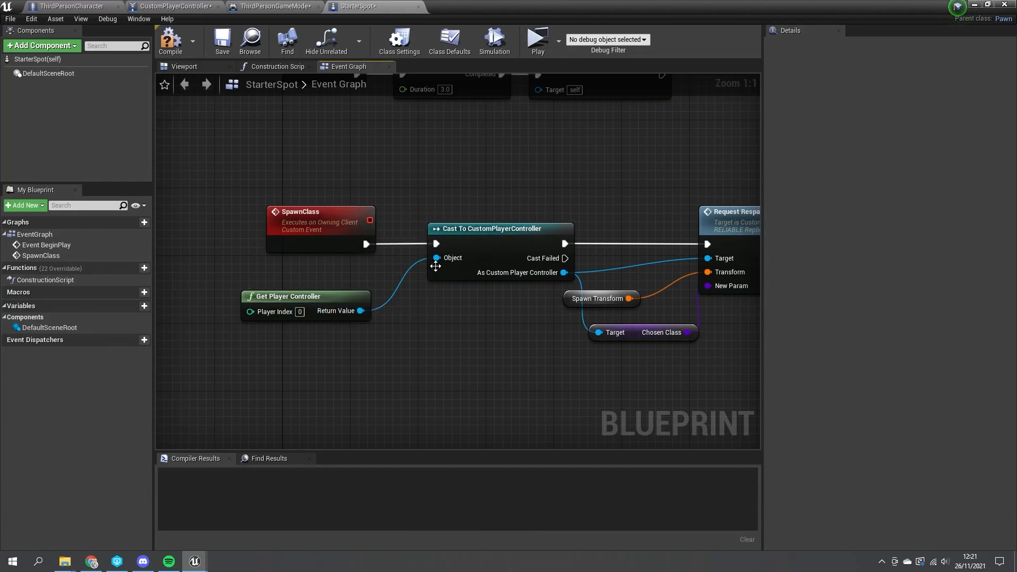
{"action": "mouse_move", "coordinate": [655, 341]}
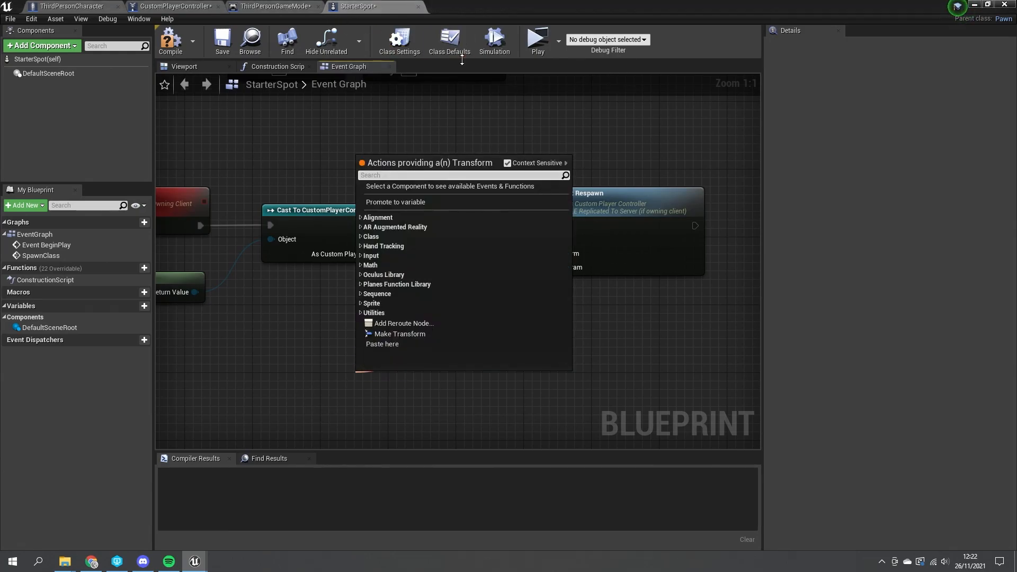
{"action": "type", "text": "get actortransform"}
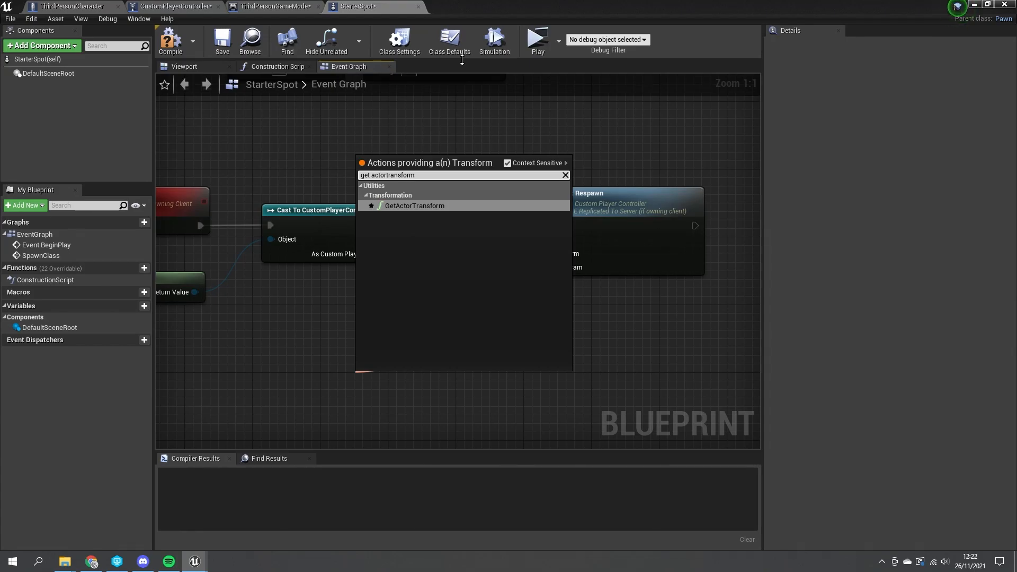
{"action": "left_click", "coordinate": [413, 206]}
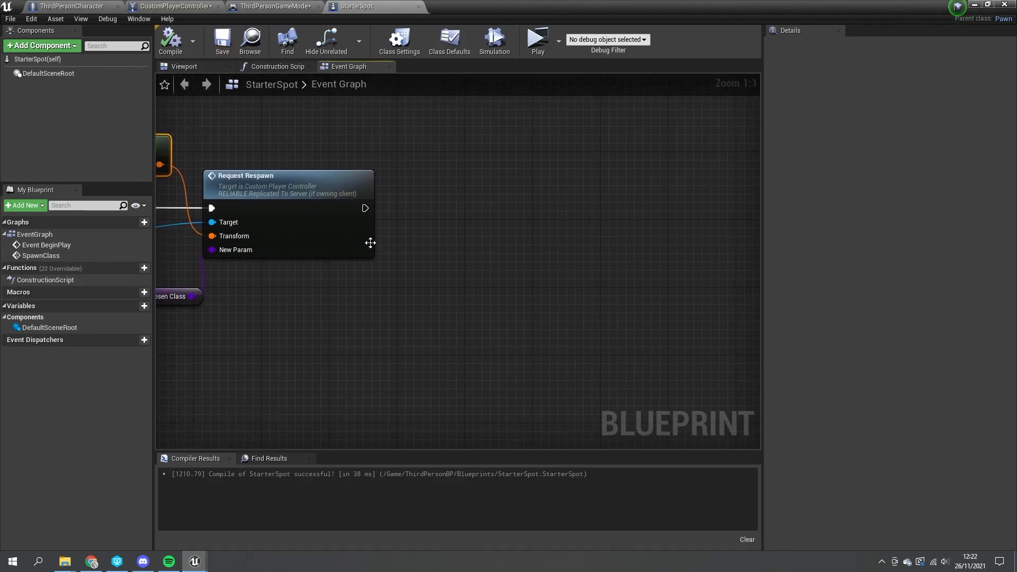
Step: Add a Delay after Request Respawn, followed by DestroyActor
{"action": "type", "text": "delay"}
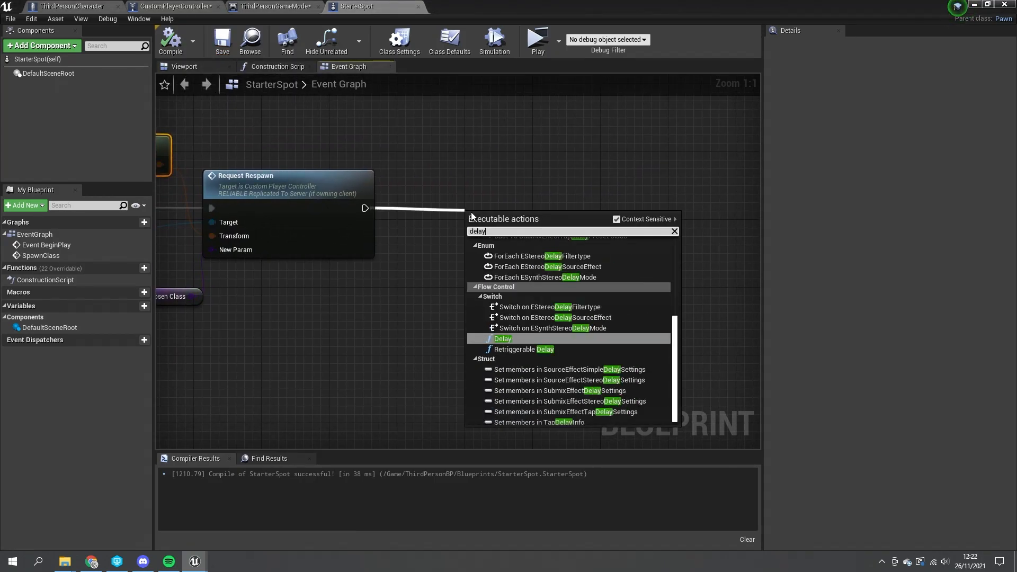
{"action": "left_click", "coordinate": [502, 338]}
{"action": "type", "text": "de"}
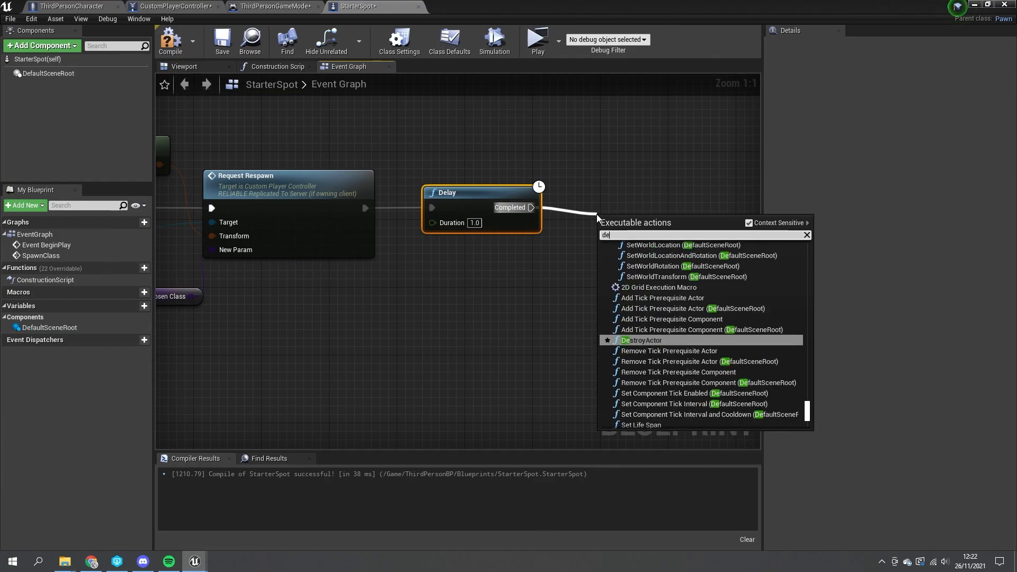
{"action": "left_click", "coordinate": [645, 340]}
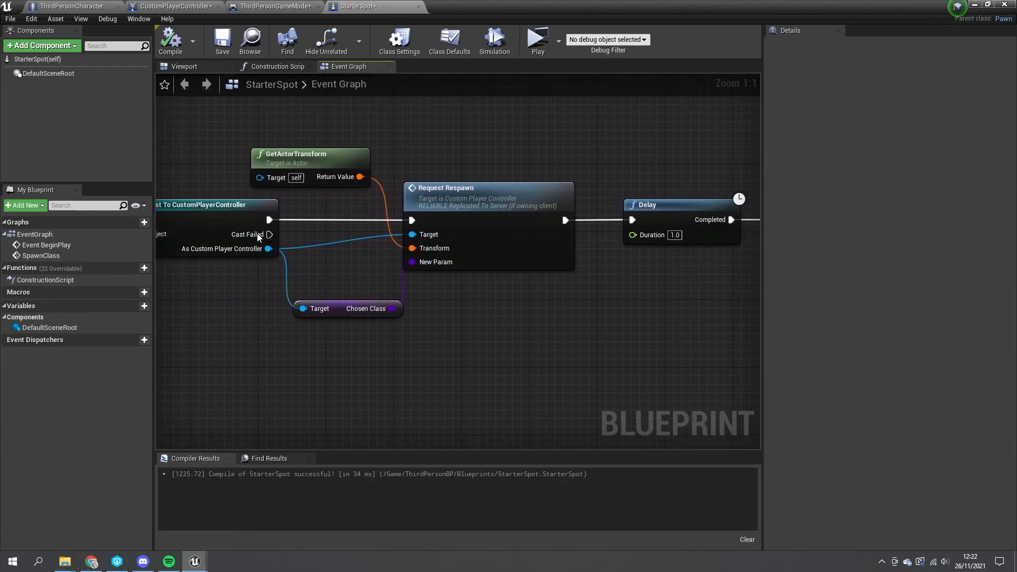
{"action": "left_click", "coordinate": [173, 6]}
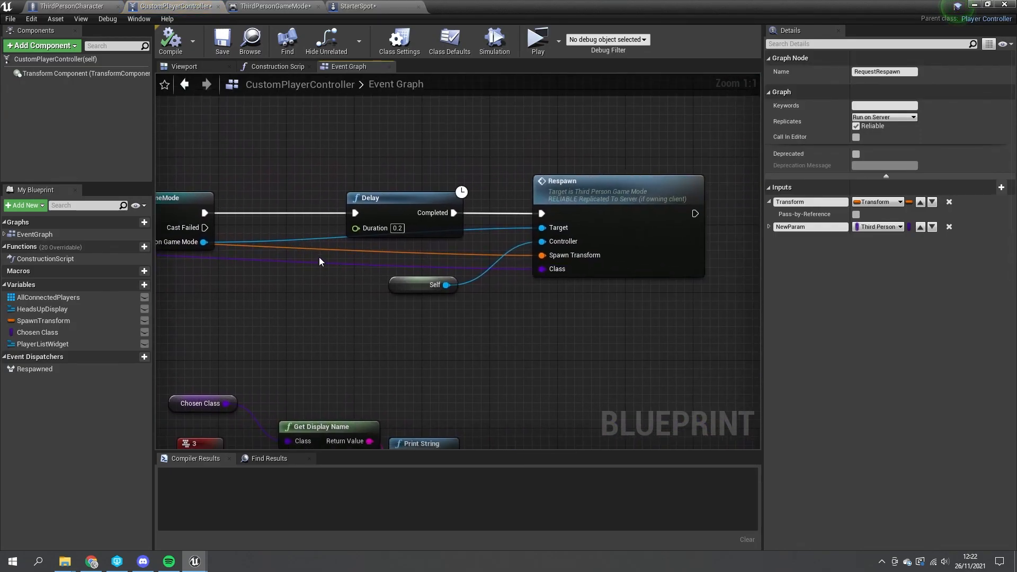
Step: Switch to ThirdPersonGameMode and open its Spawn Default Pawn For function graph
{"action": "left_click", "coordinate": [272, 6]}
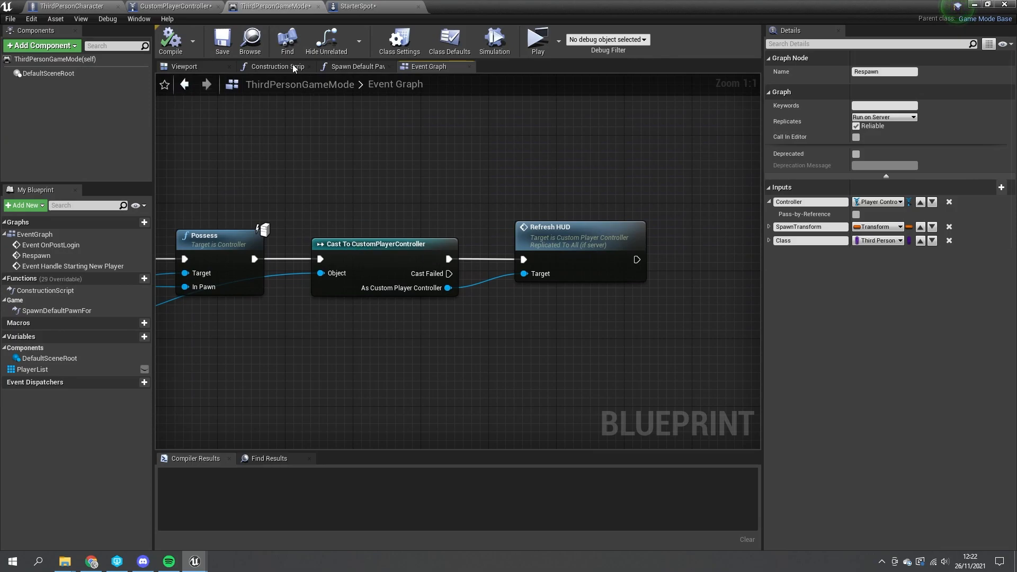
{"action": "mouse_move", "coordinate": [227, 317]}
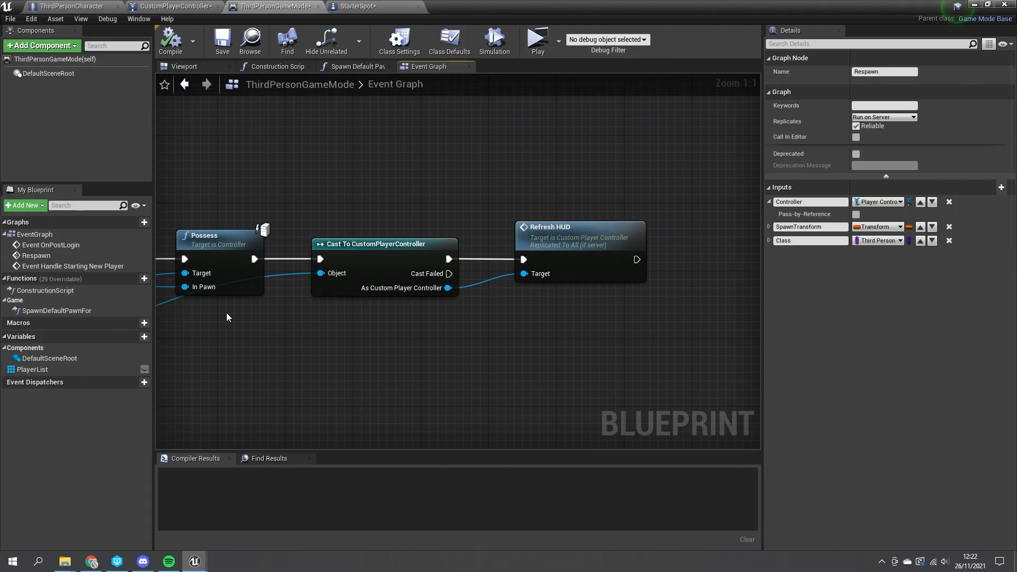
{"action": "left_click", "coordinate": [353, 66]}
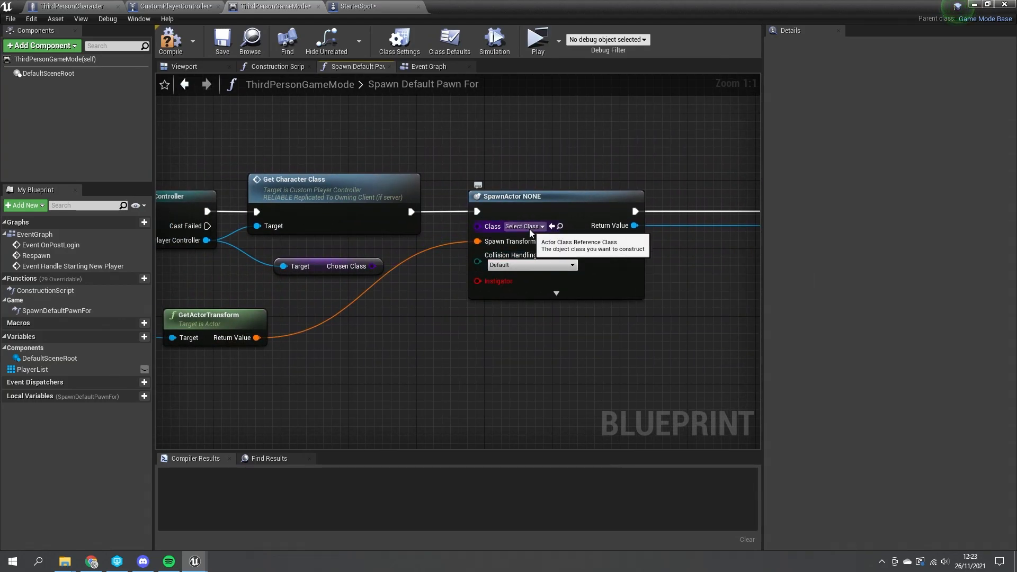
Step: Set the SpawnActor node's class to StarterSpot and compile ThirdPersonGameMode
{"action": "left_click", "coordinate": [524, 226]}
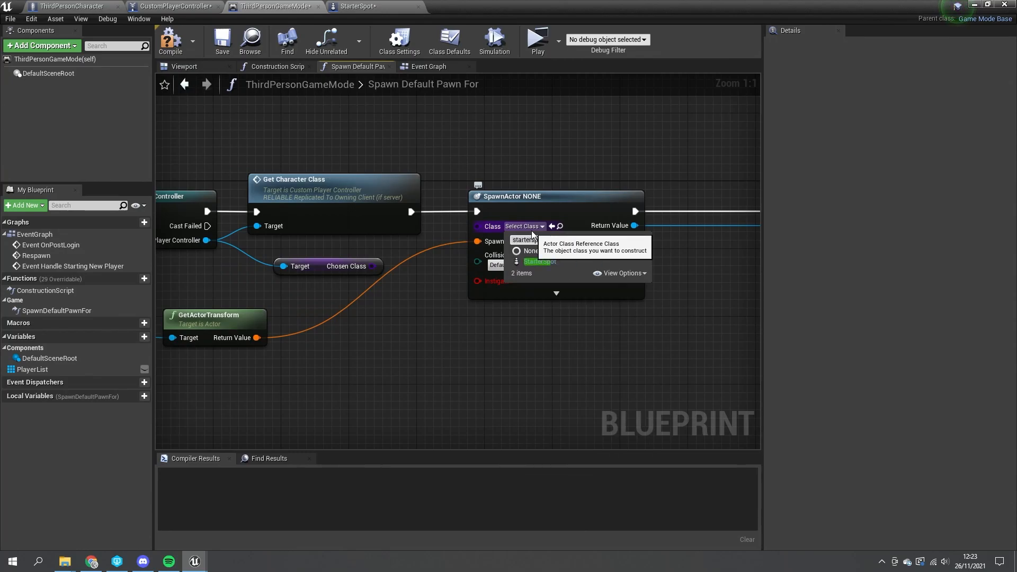
{"action": "left_click", "coordinate": [539, 261]}
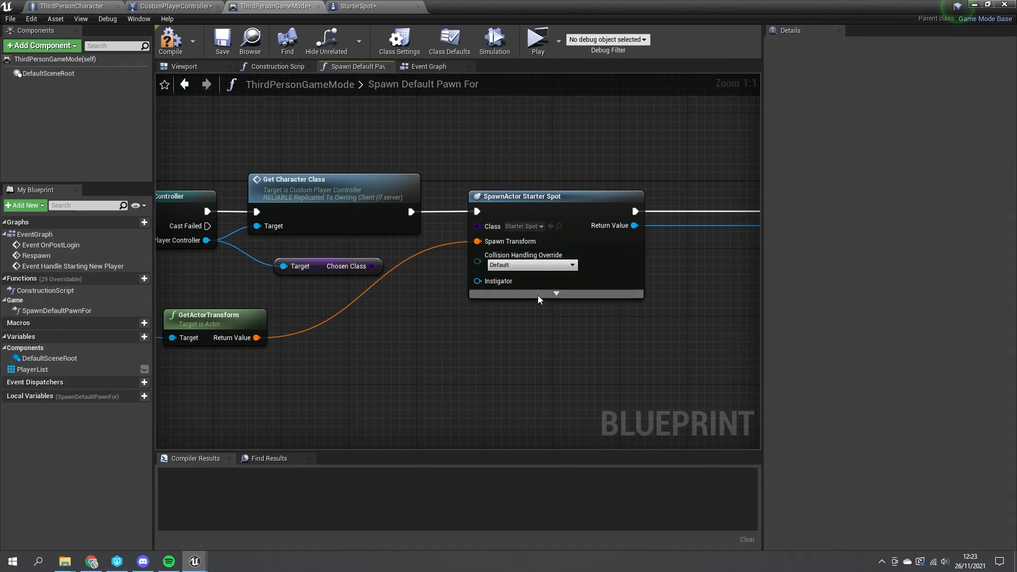
{"action": "left_click", "coordinate": [170, 40]}
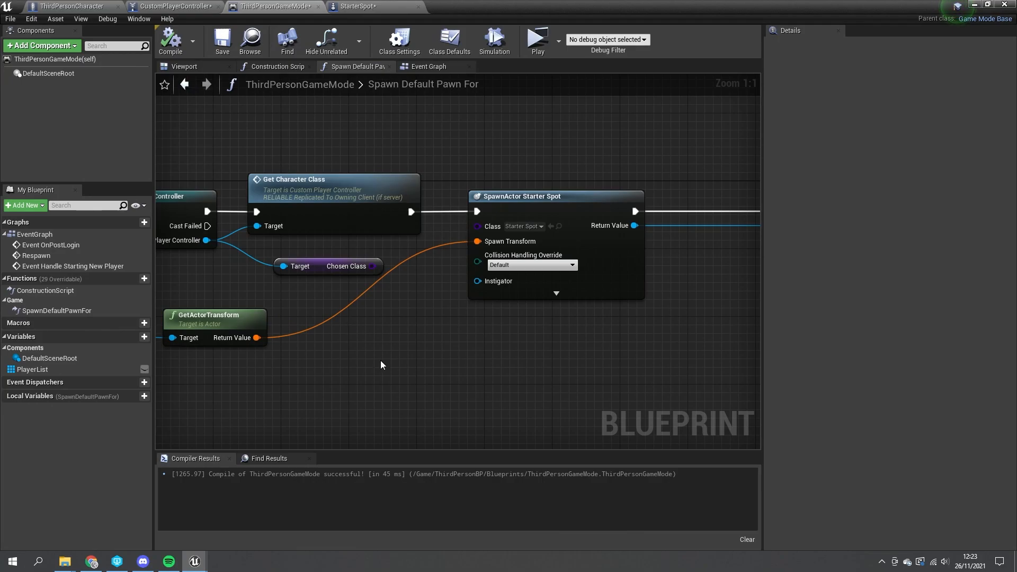
{"action": "mouse_move", "coordinate": [387, 342]}
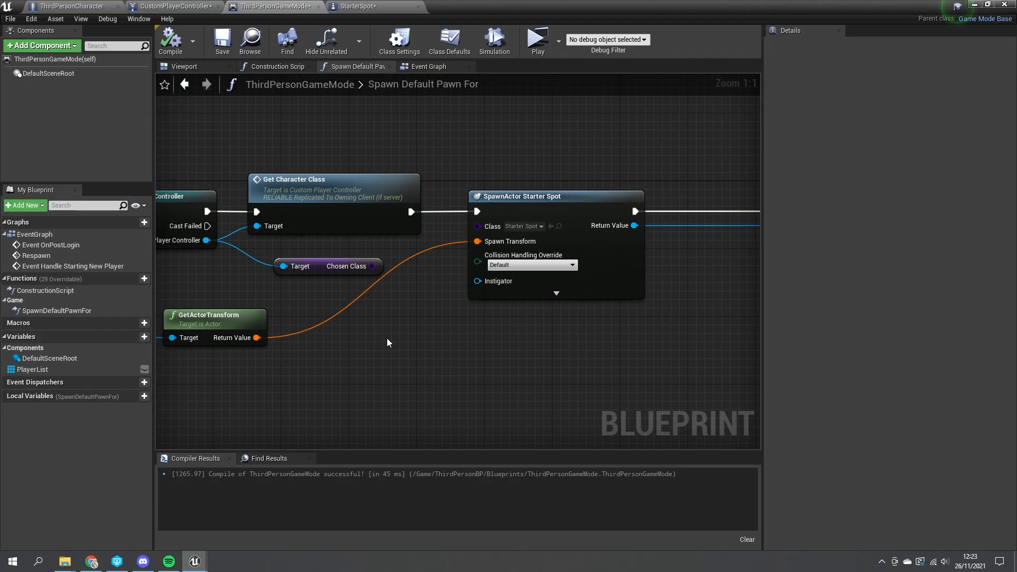
{"action": "mouse_move", "coordinate": [258, 153]}
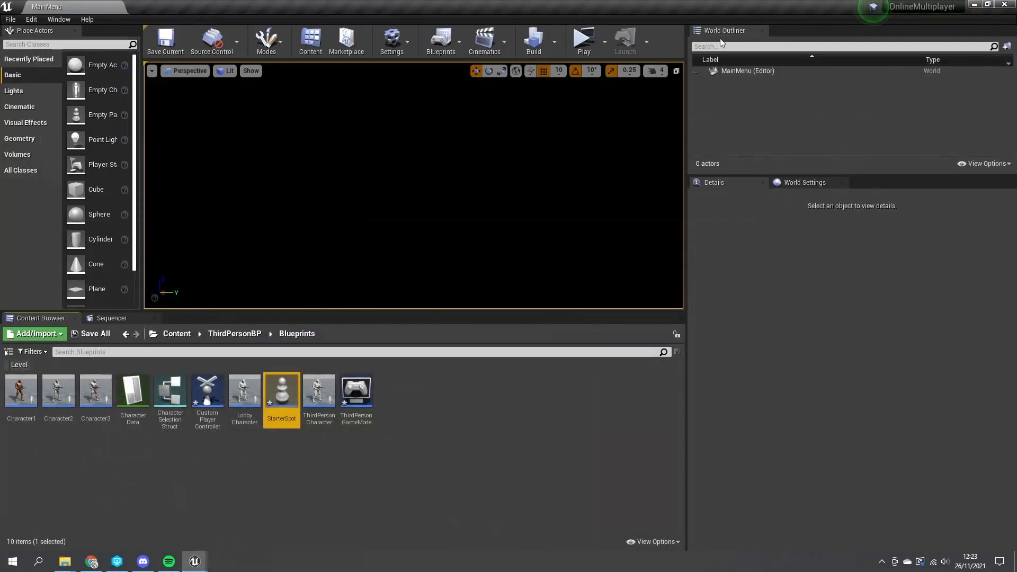
Step: Run a two-player preview: host, join from the client, and start the match on Green Hills
{"action": "left_click", "coordinate": [582, 40]}
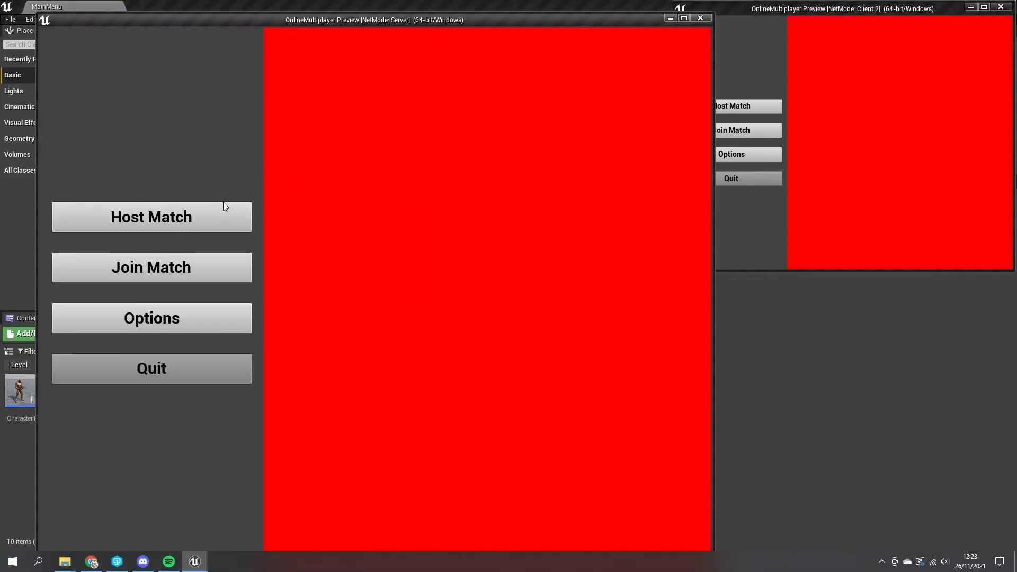
{"action": "left_click", "coordinate": [151, 216]}
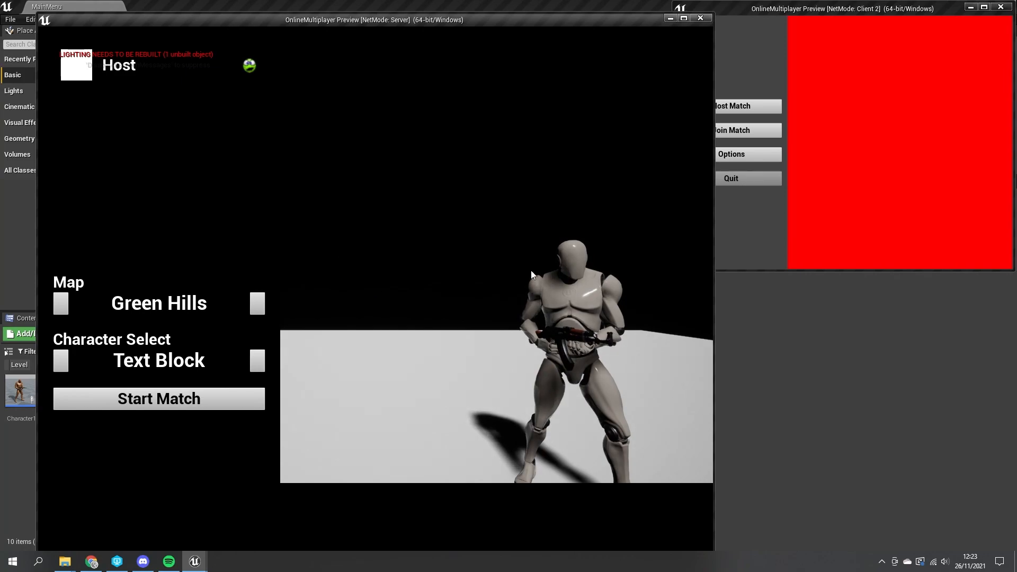
{"action": "left_click", "coordinate": [730, 129]}
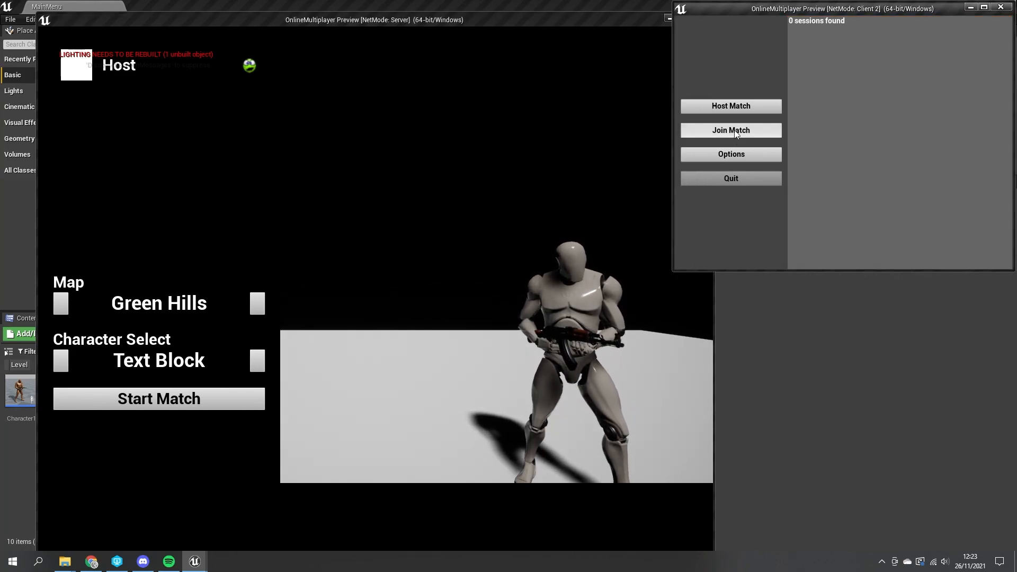
{"action": "left_click", "coordinate": [257, 361]}
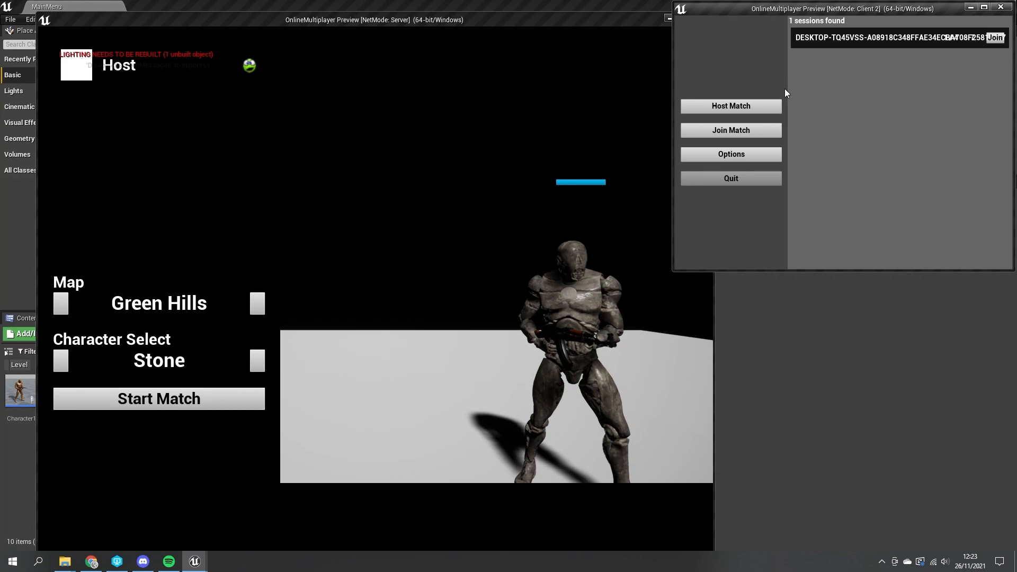
{"action": "left_click", "coordinate": [994, 37]}
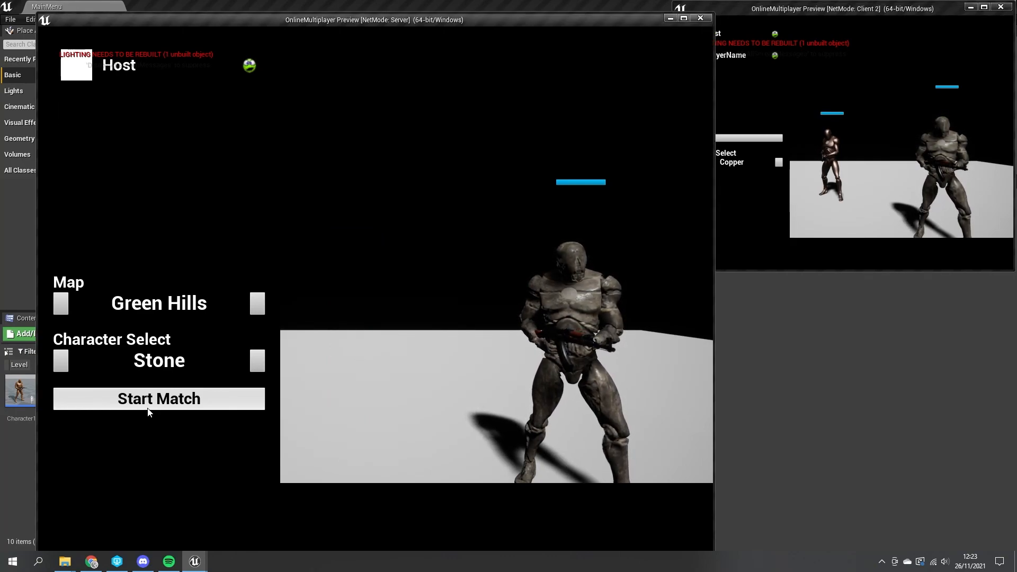
{"action": "left_click", "coordinate": [159, 398]}
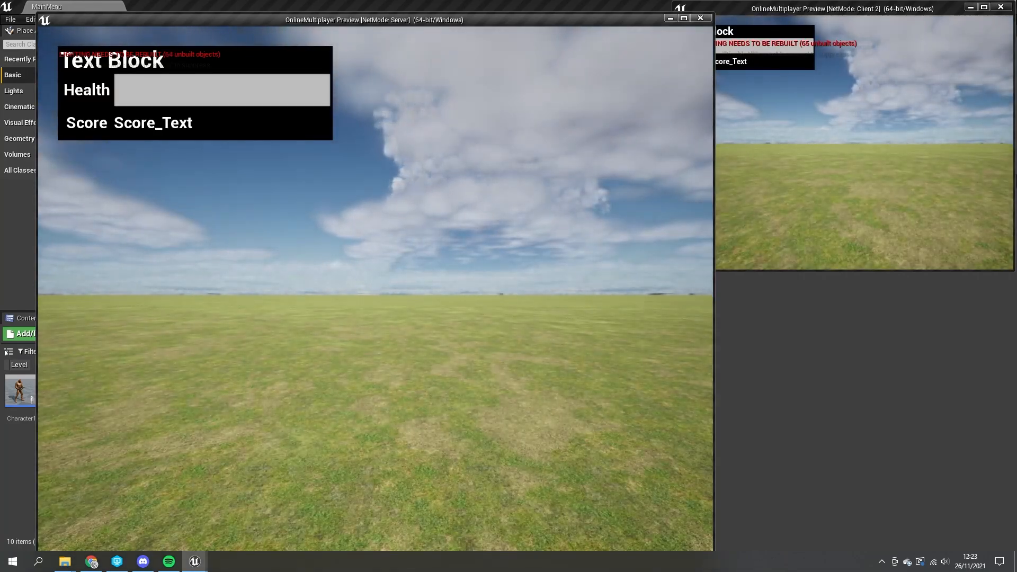